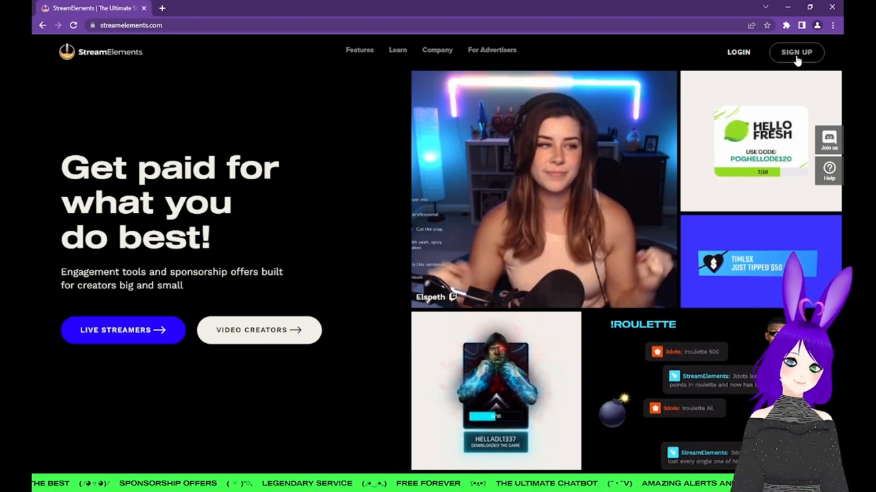
Step: Start StreamElements sign-up to bring up the Connect With account choices
left_click(796, 52)
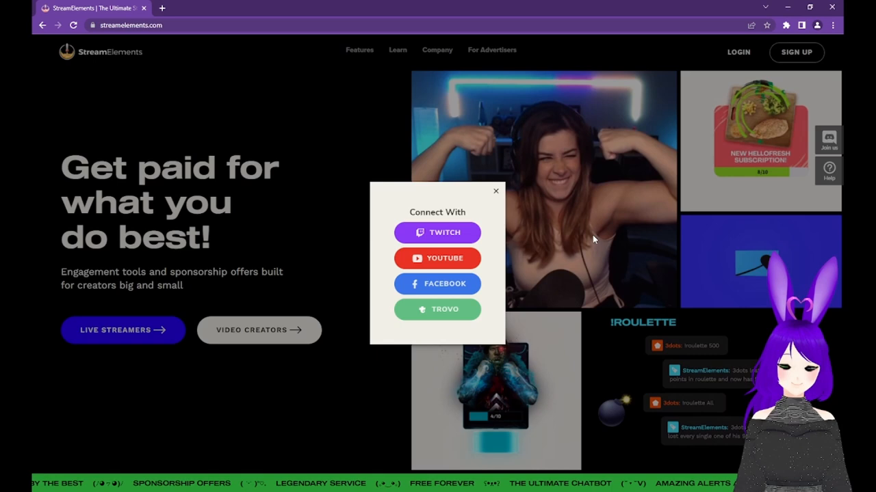
mouse_move(462, 259)
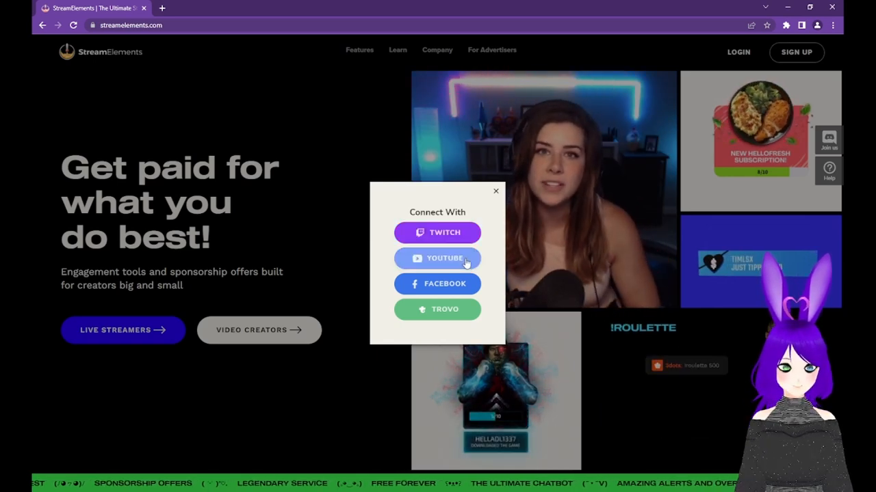
mouse_move(462, 320)
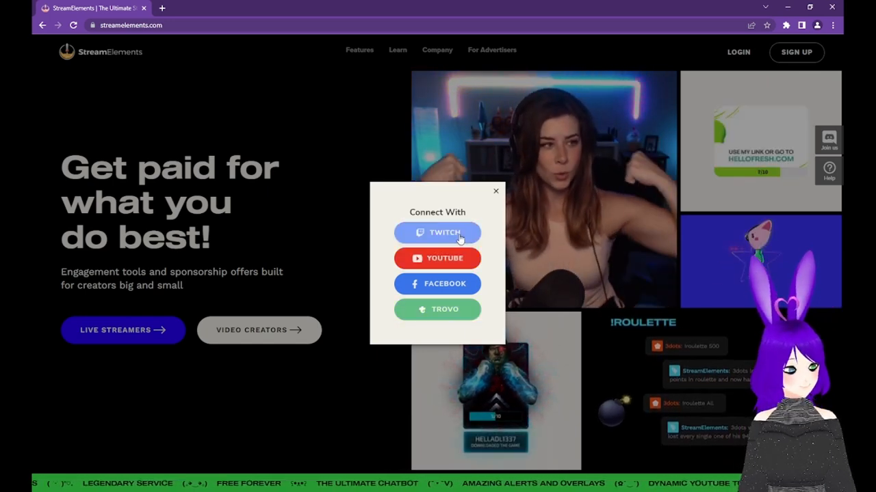
Step: Connect with Twitch and authorize StreamElements on the channel account
left_click(437, 233)
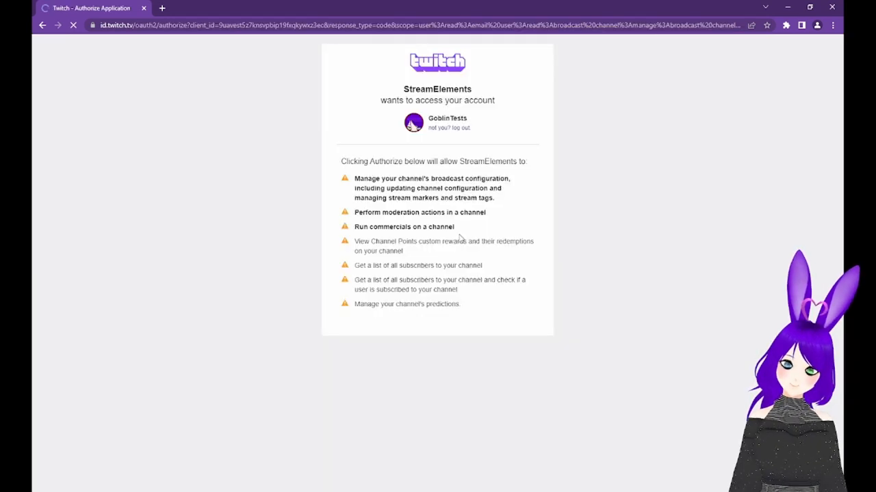
scroll("down", 3)
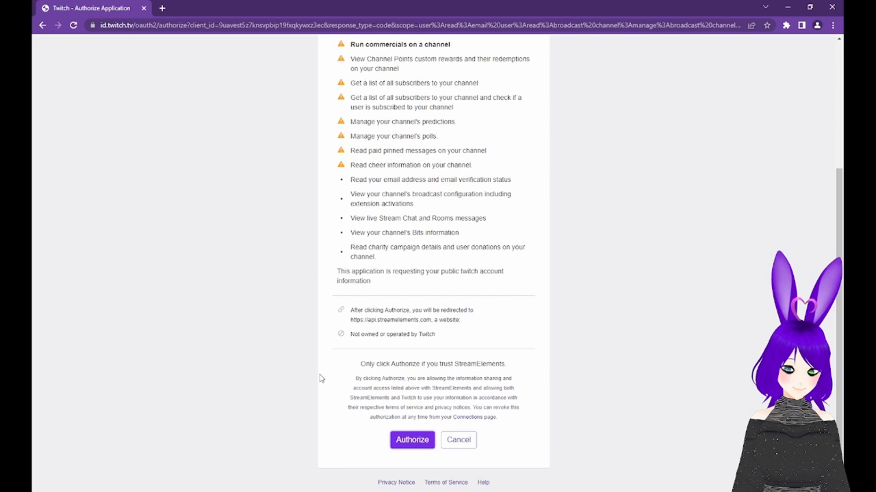
left_click(412, 440)
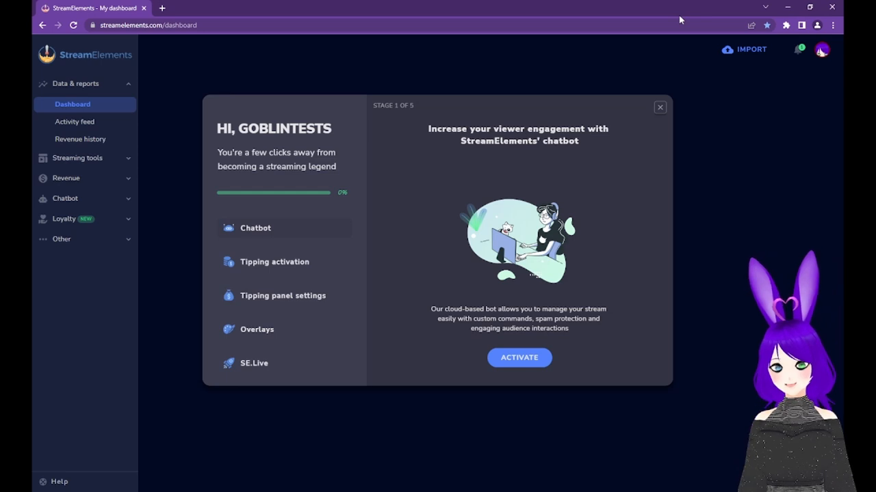
left_click(660, 108)
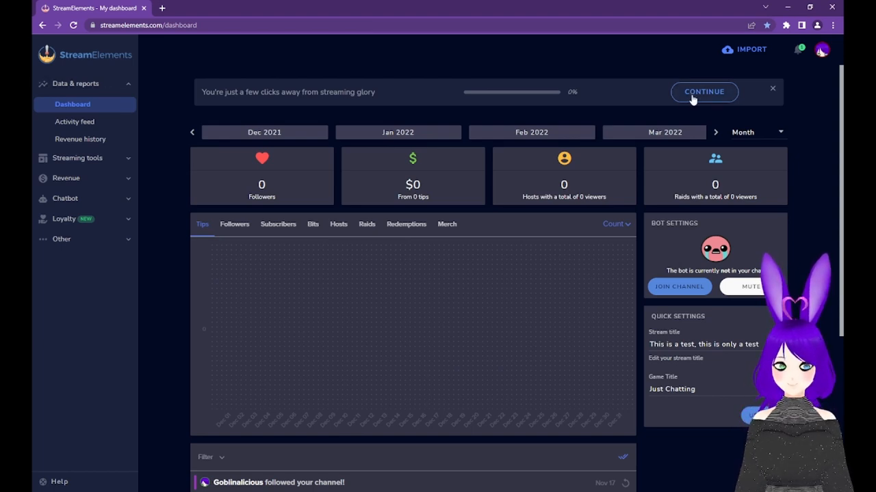
left_click(704, 92)
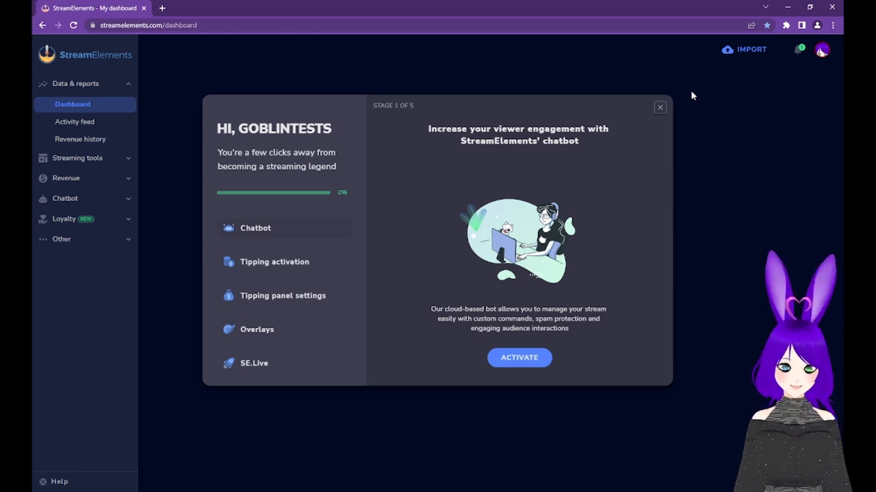
mouse_move(561, 76)
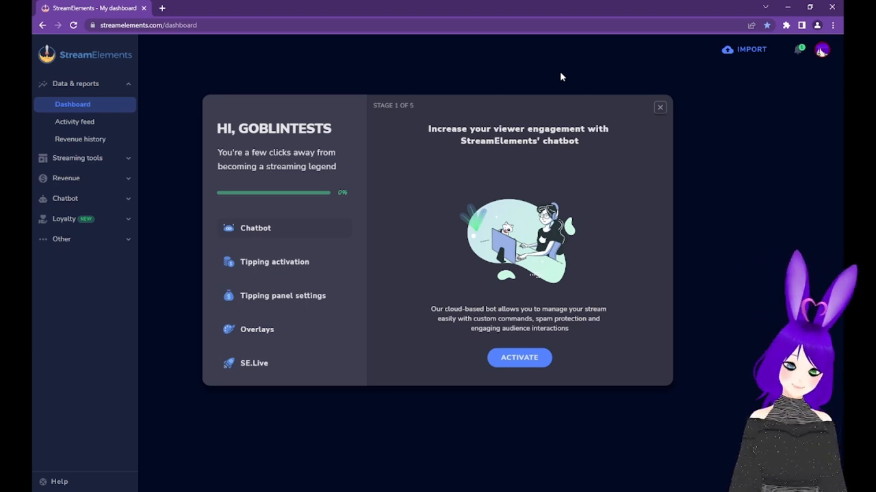
mouse_move(524, 196)
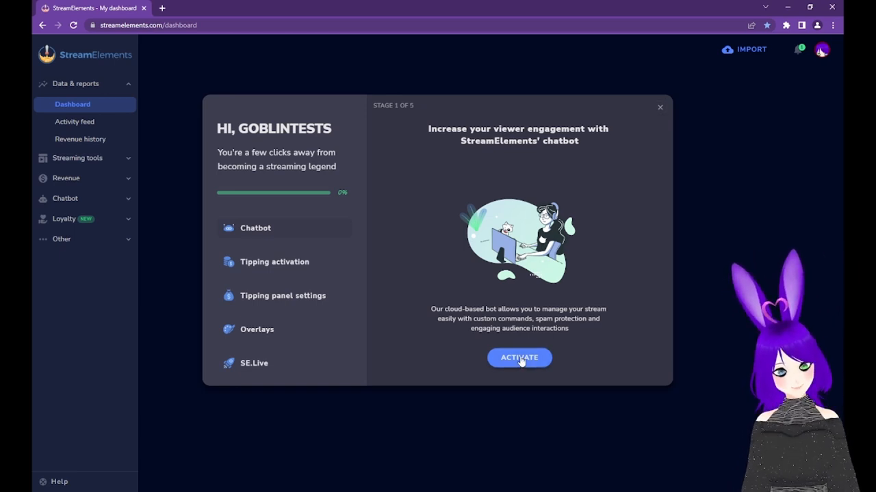
Step: Activate the chatbot, leave the wizard and check Bot Settings on the dashboard
left_click(520, 358)
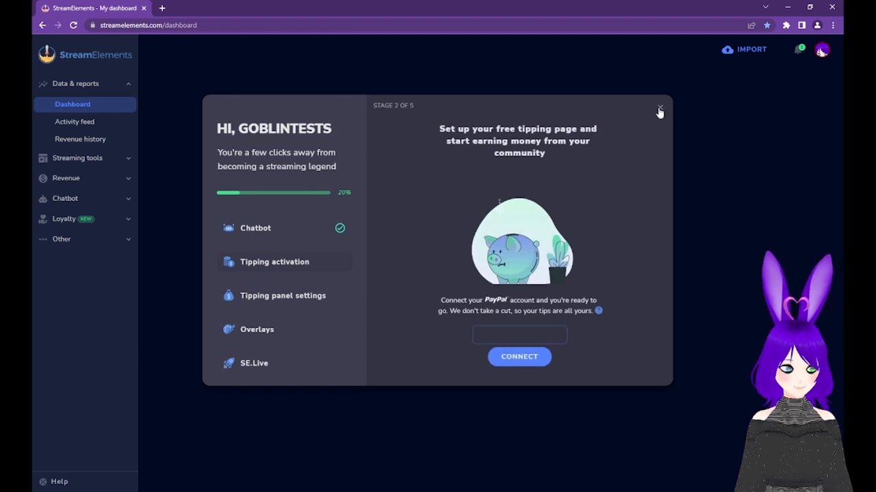
left_click(658, 109)
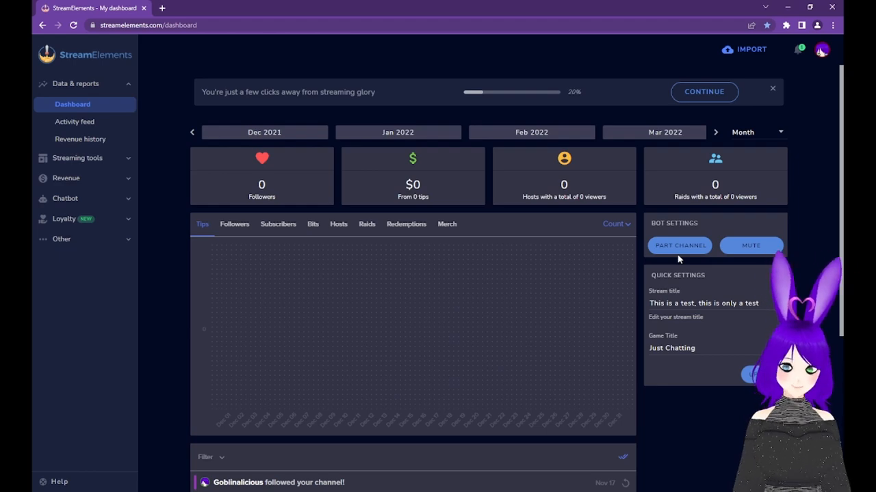
left_click(679, 245)
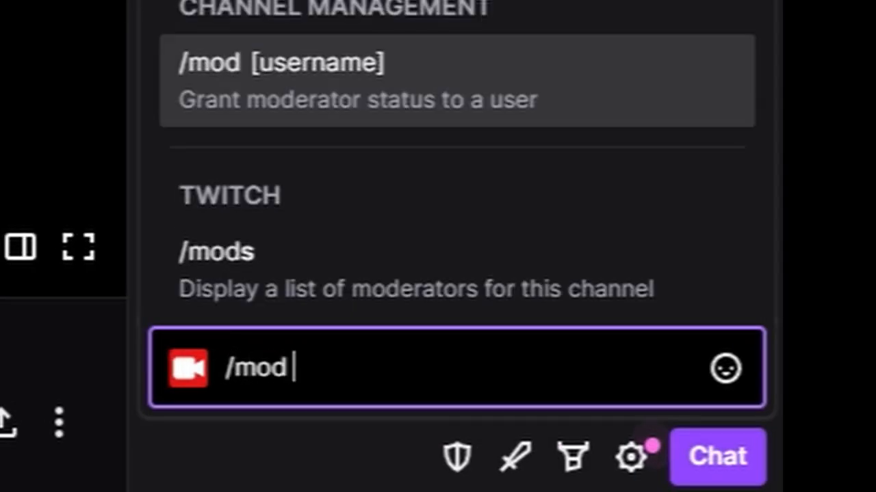
Step: Send the /mod streamelements command in Twitch chat to make the bot a moderator
type("streamelements")
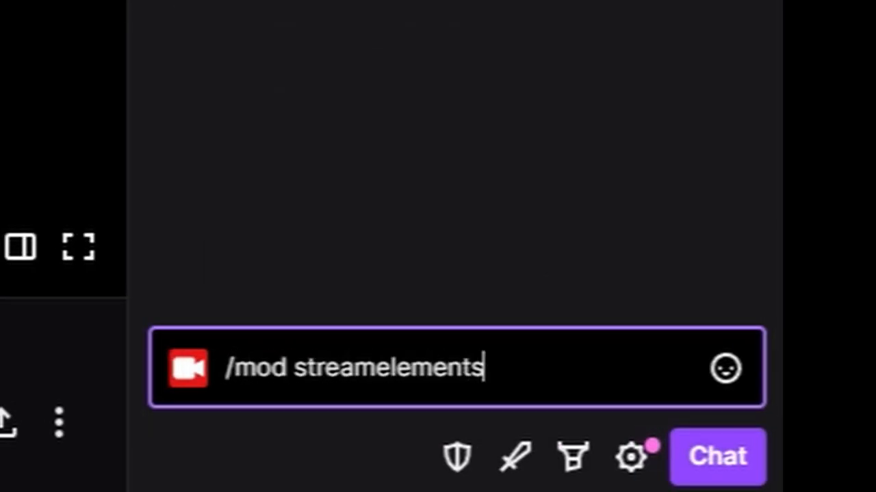
key("Enter")
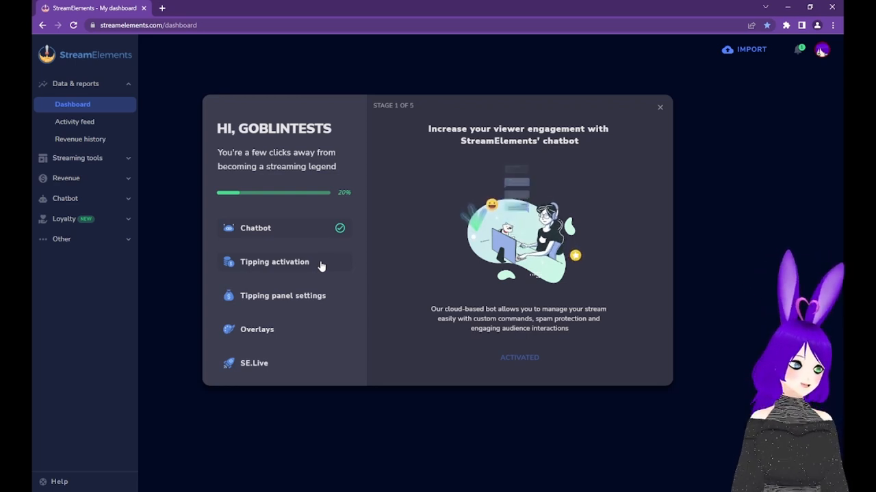
Step: Move to tipping activation and begin connecting a PayPal account for tips
left_click(274, 261)
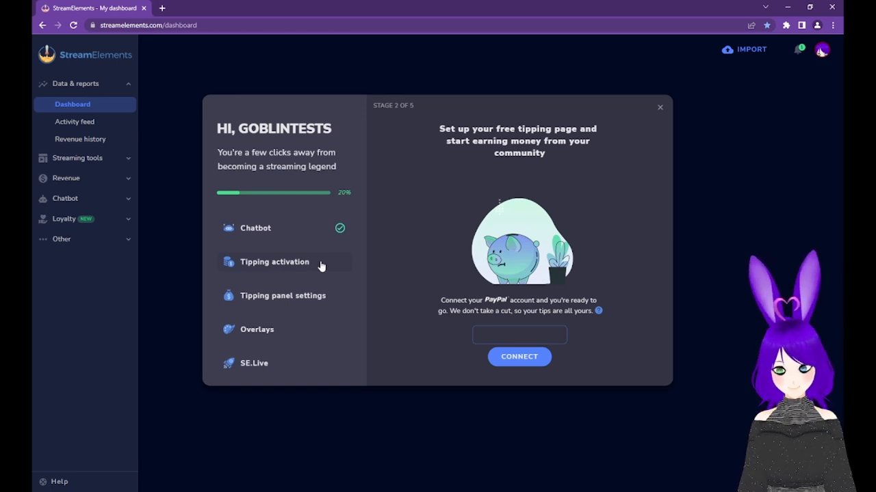
left_click(519, 335)
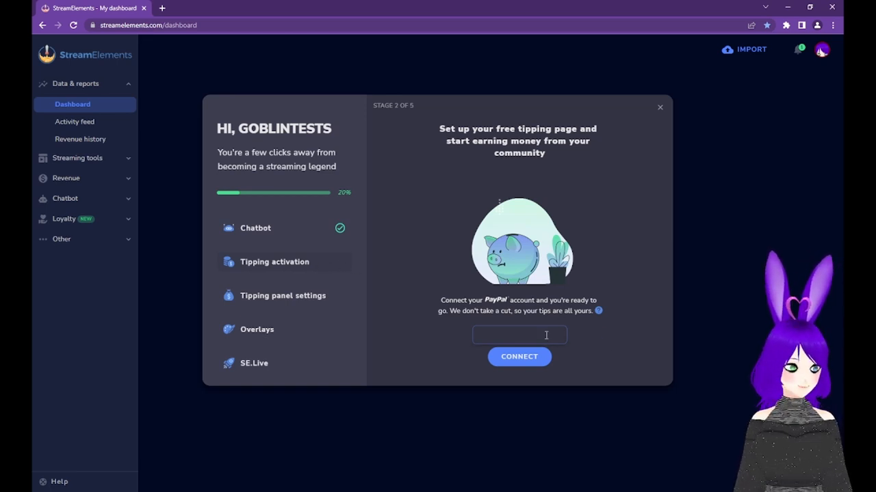
left_click(519, 357)
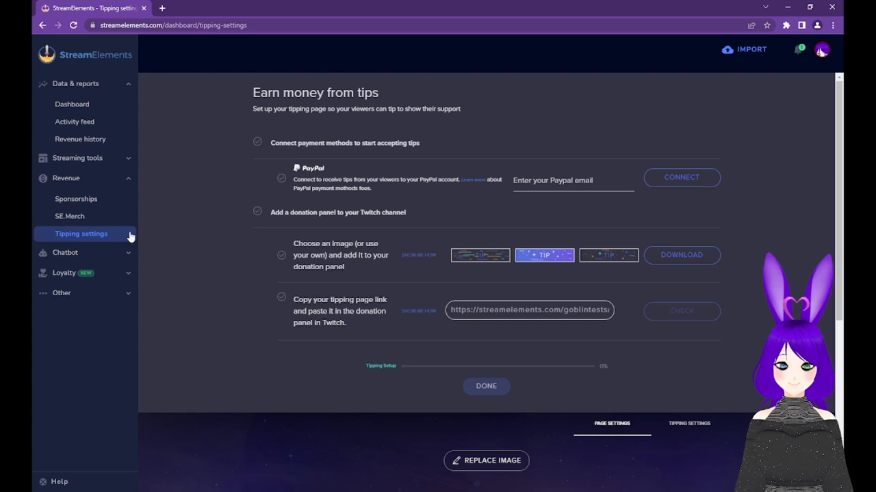
mouse_move(123, 238)
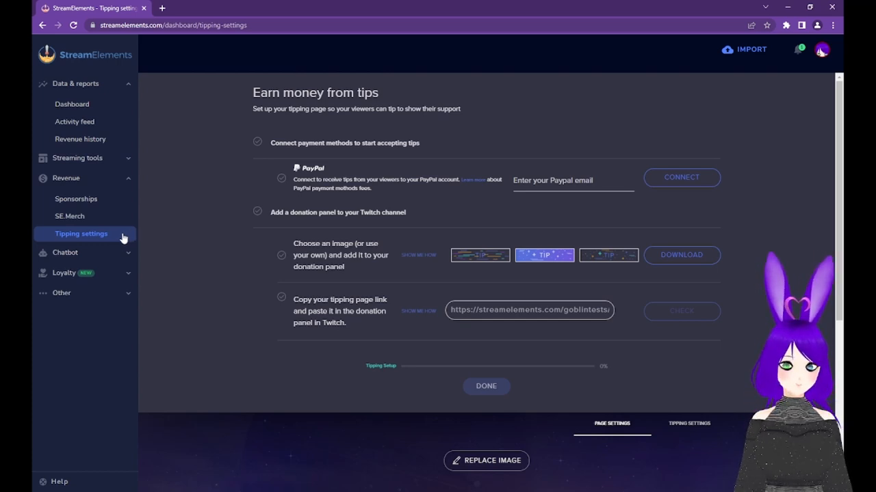
Step: Finish tipping activation via the tipping settings page, advancing setup to 40%
left_click(572, 179)
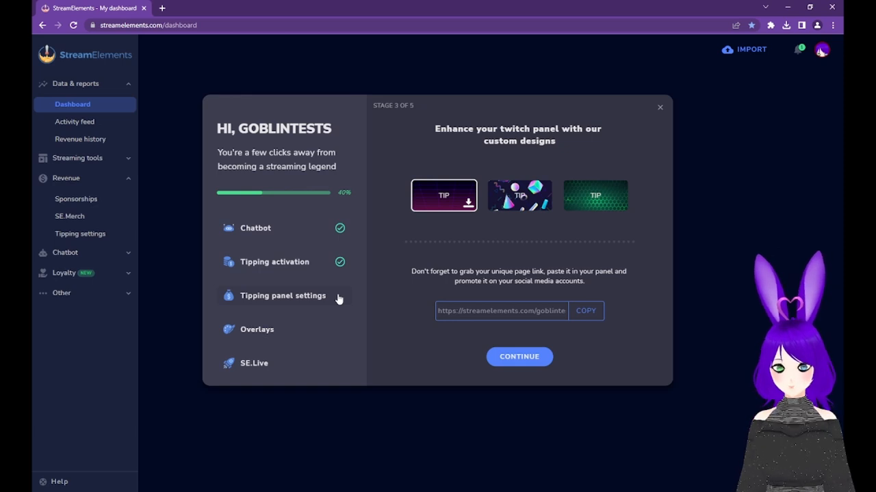
mouse_move(391, 269)
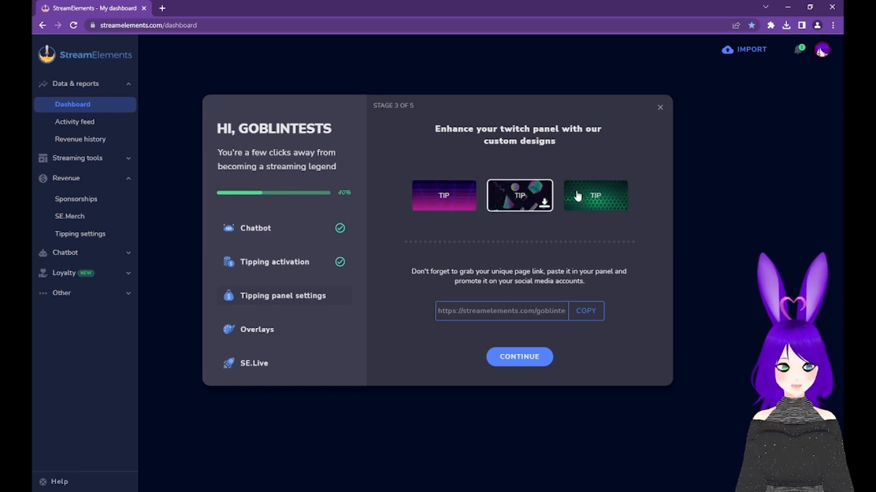
Step: Download the green hexagon TIP panel, copy the tipping page link and continue
left_click(595, 195)
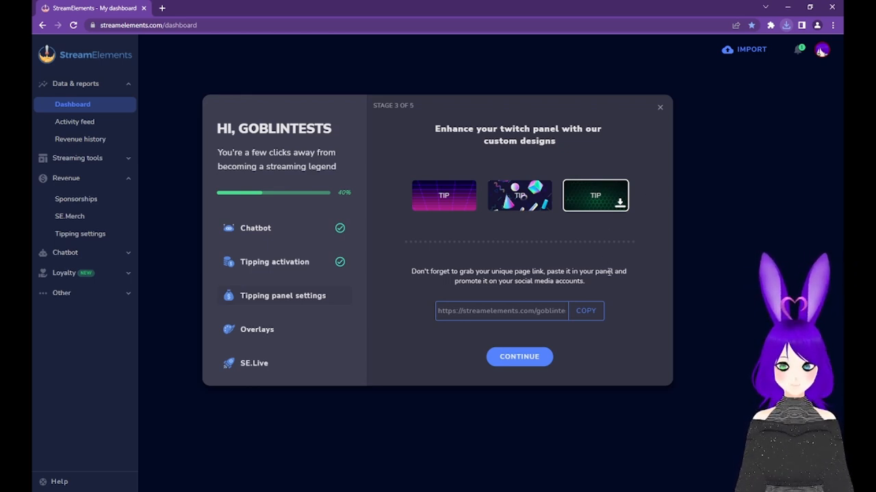
left_click(586, 311)
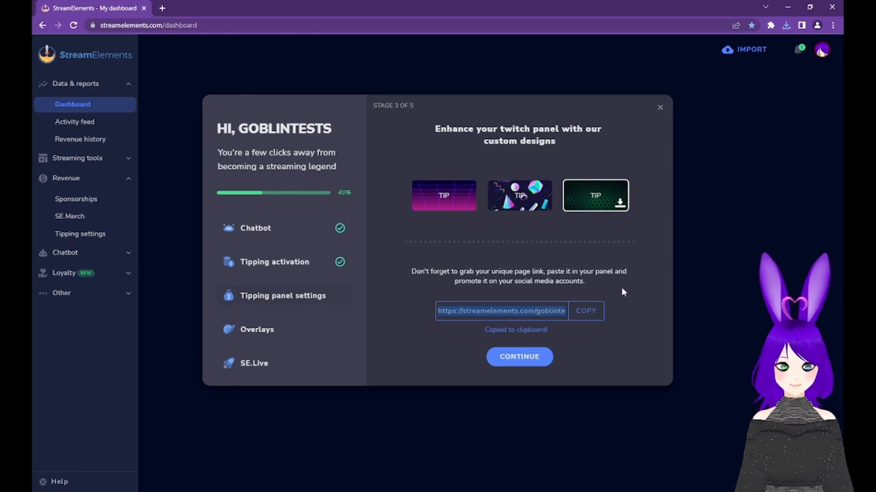
left_click(81, 234)
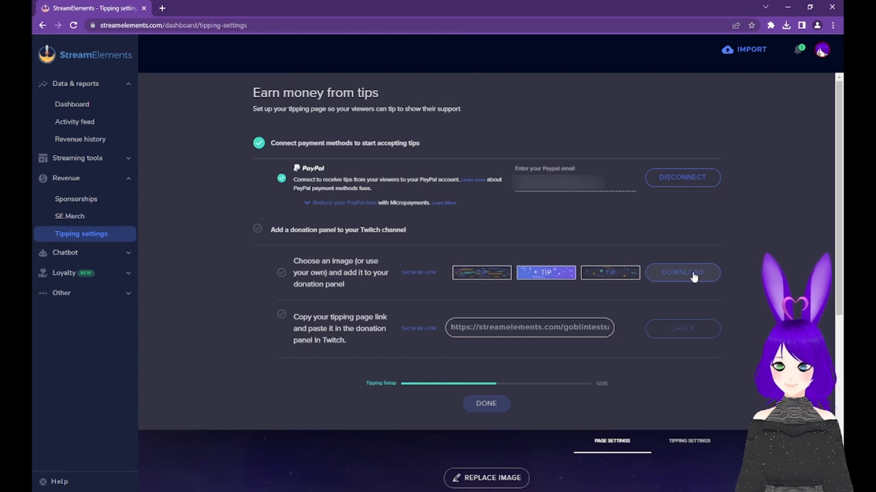
mouse_move(563, 373)
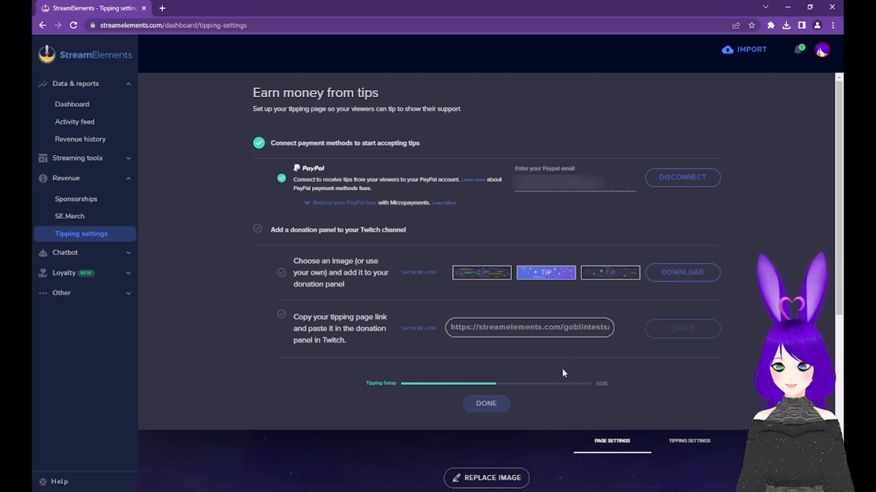
Step: Copy the tipping page link again and go check the donation panel on Twitch
left_click(528, 327)
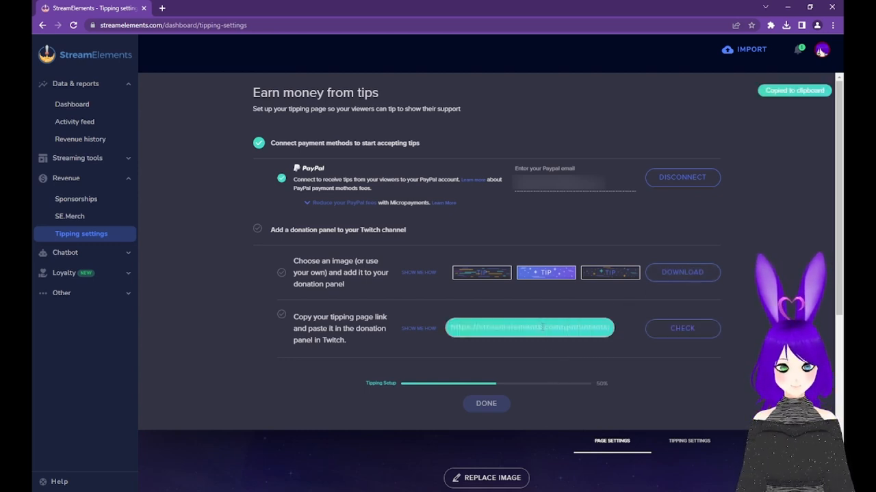
left_click(529, 328)
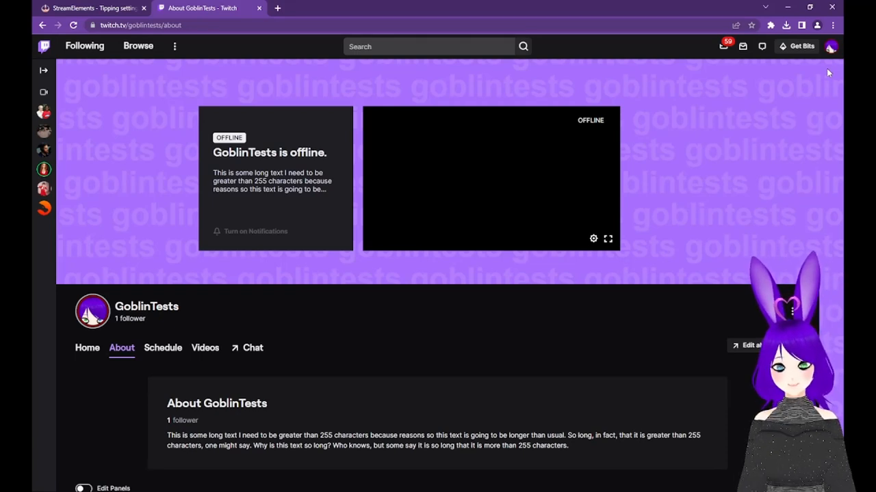
mouse_move(839, 59)
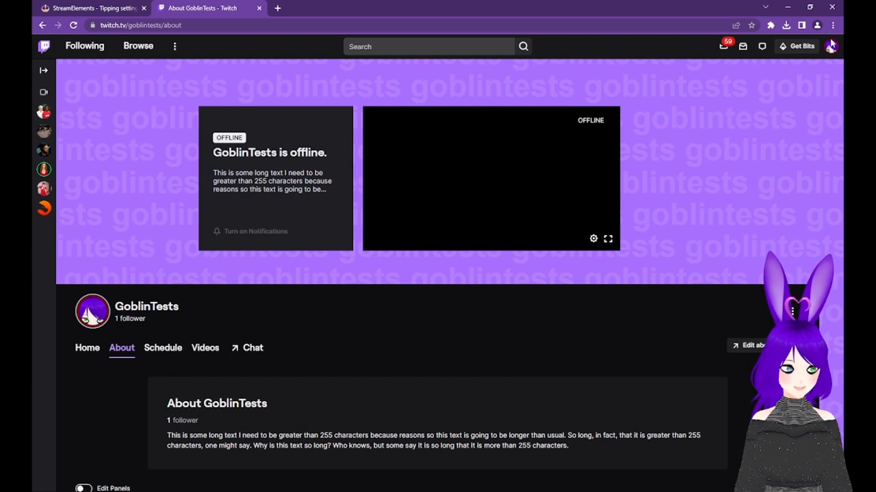
left_click(839, 46)
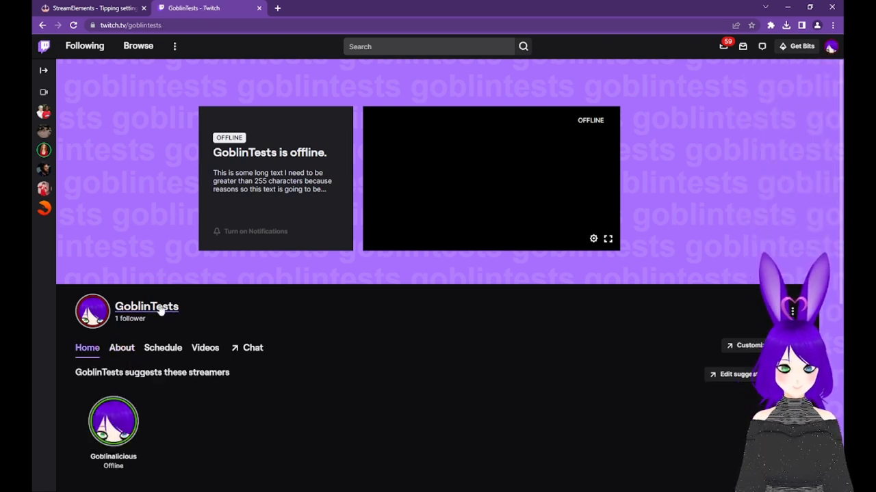
left_click(121, 348)
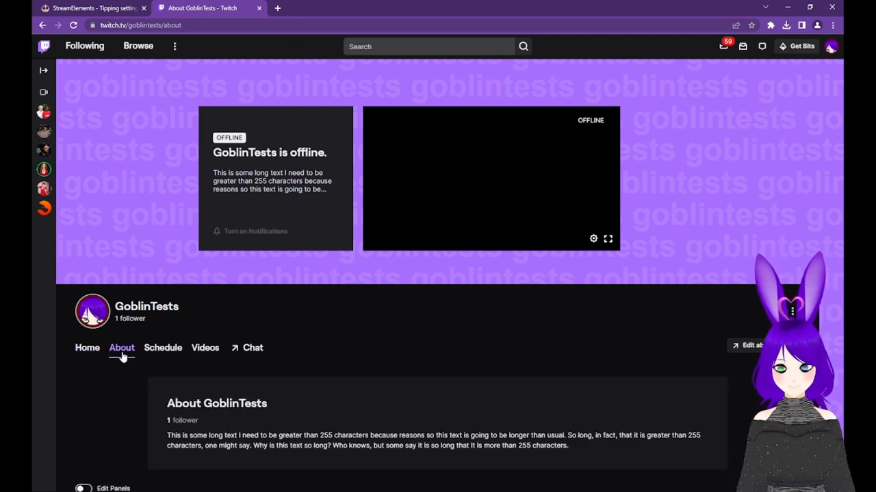
mouse_move(203, 392)
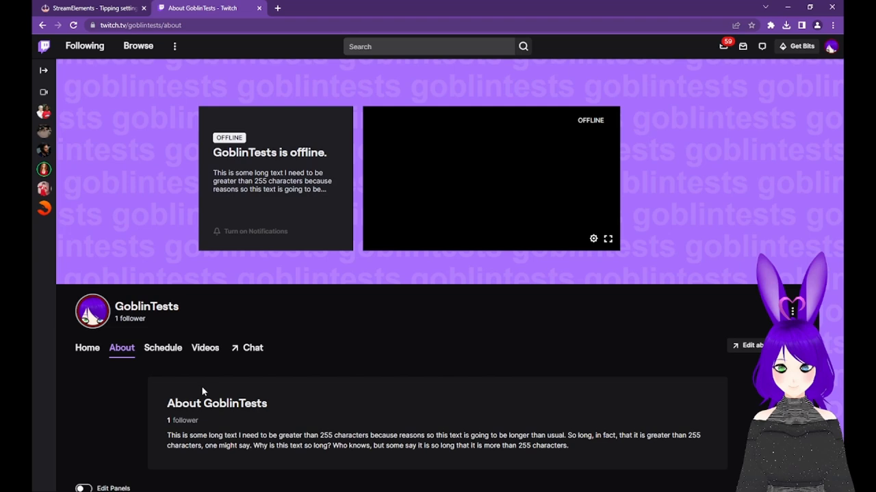
Step: Switch on Edit Panels for the GoblinTests About page, revealing an empty panel slot
scroll("down", 3)
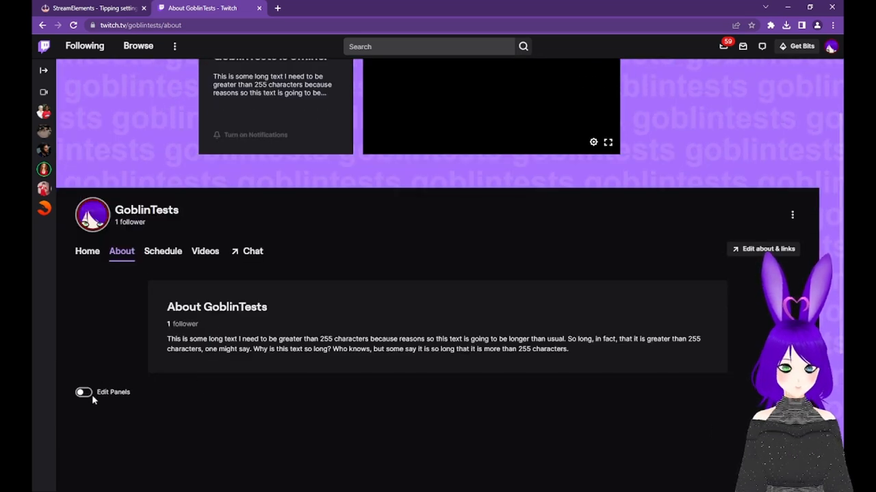
left_click(83, 392)
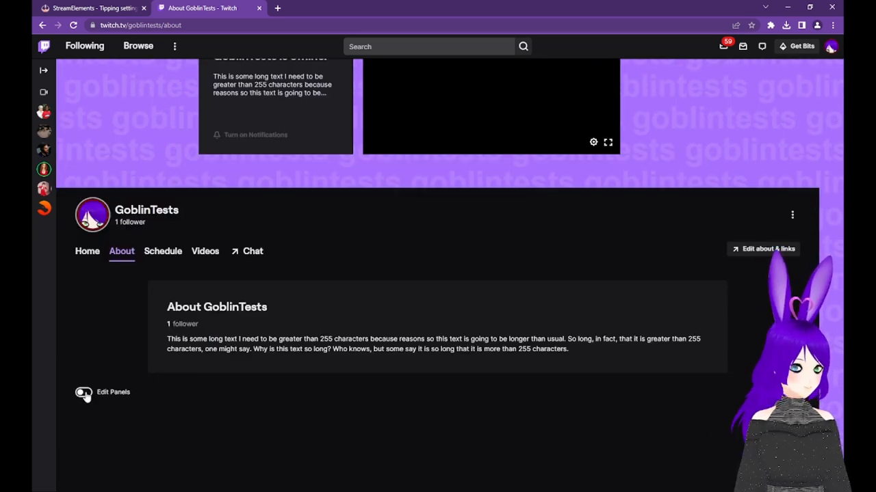
left_click(82, 392)
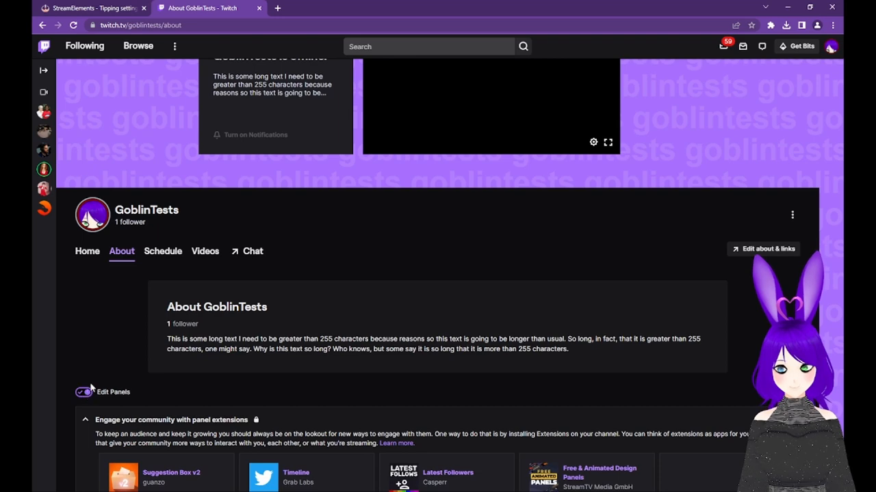
scroll("down", 3)
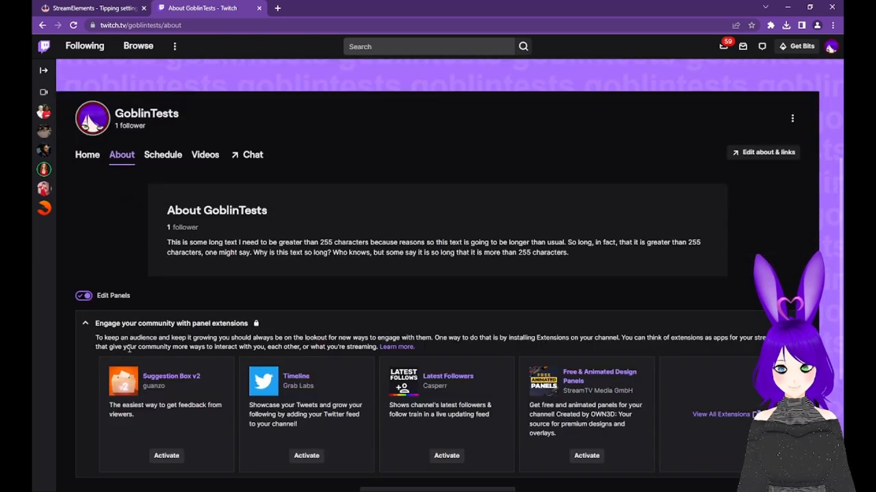
scroll("down", 3)
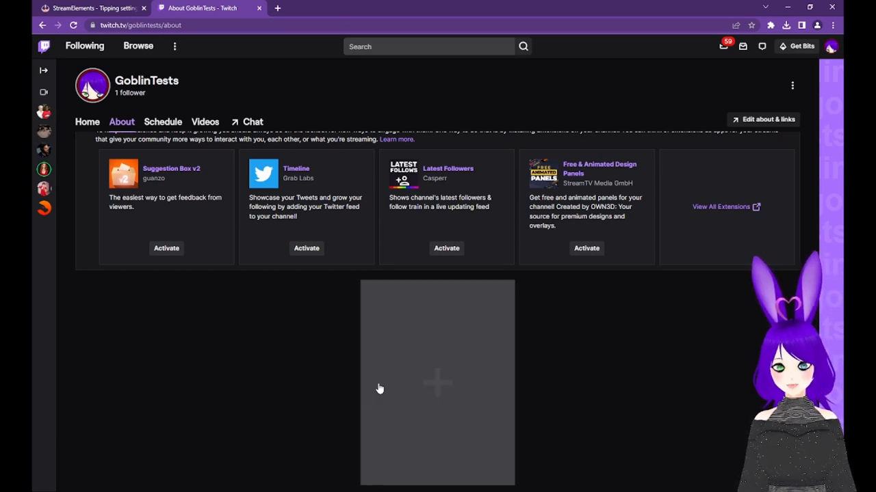
mouse_move(391, 384)
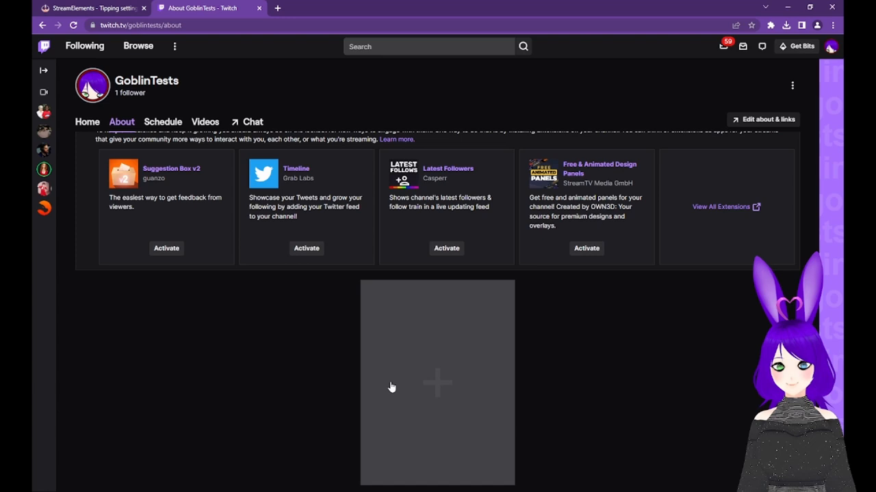
Step: Add a new Text or Image panel in the empty About-page slot
left_click(437, 385)
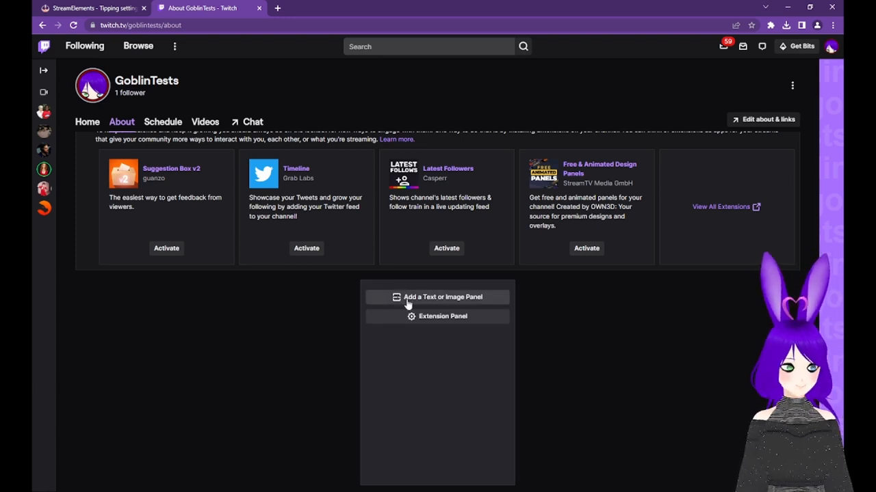
left_click(437, 296)
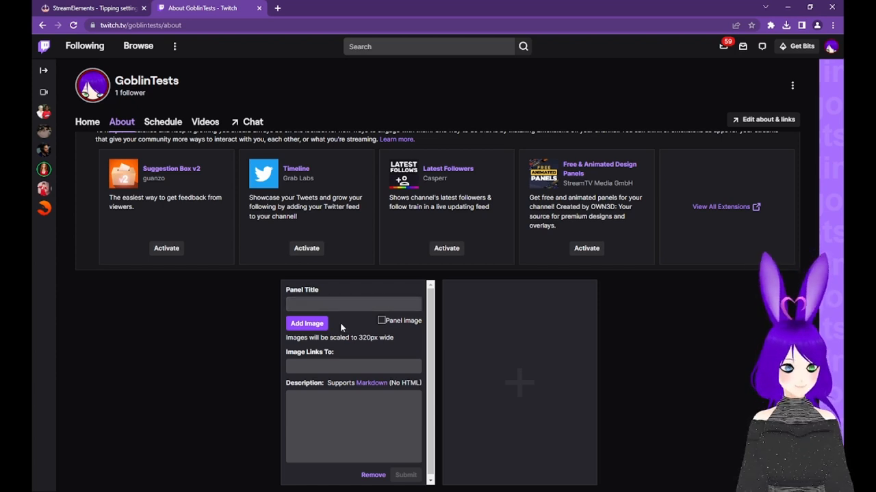
Step: Upload the green hexagon TIP image and accept its crop for the panel
left_click(307, 323)
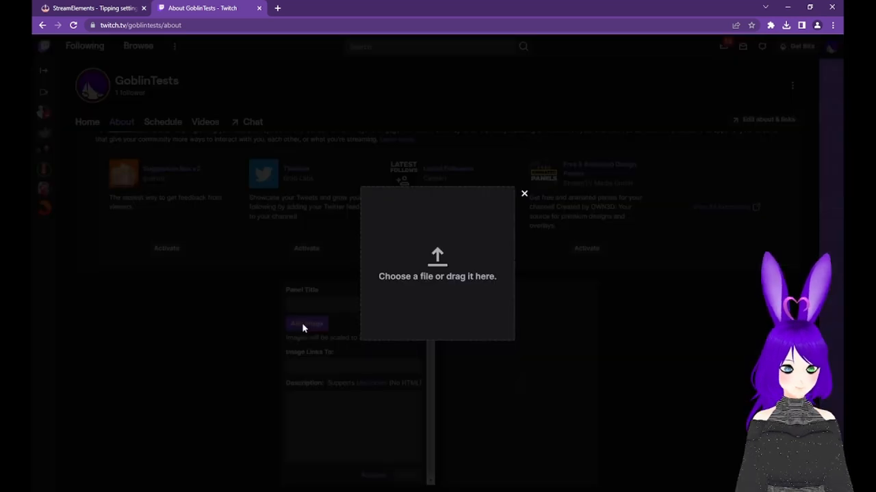
mouse_move(362, 267)
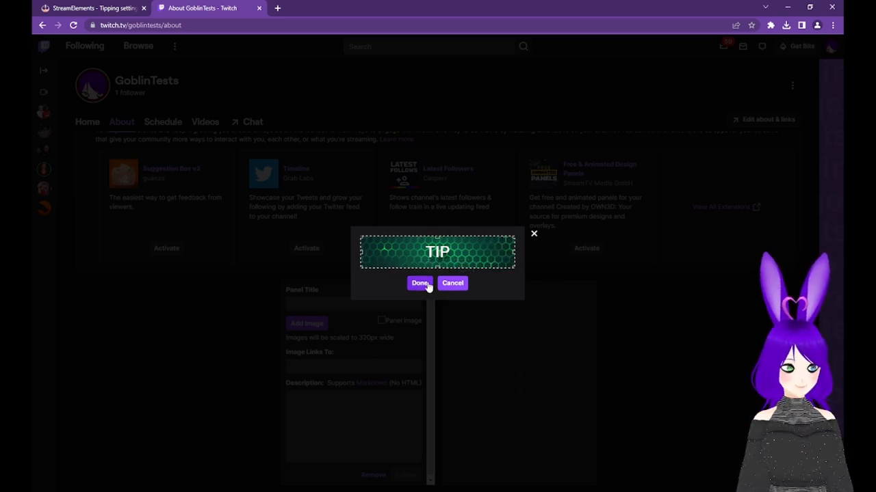
left_click(420, 283)
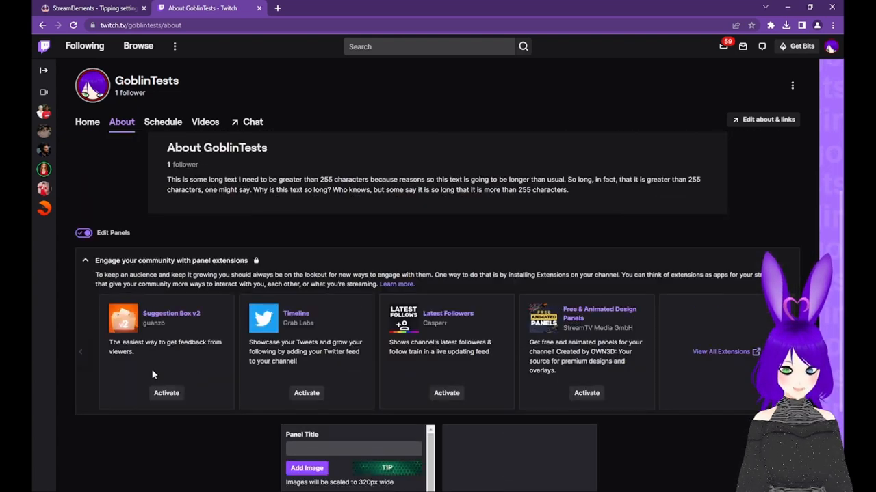
Step: Stop editing panels, check the TIP panel opens the tipping page, and return to the channel
left_click(82, 233)
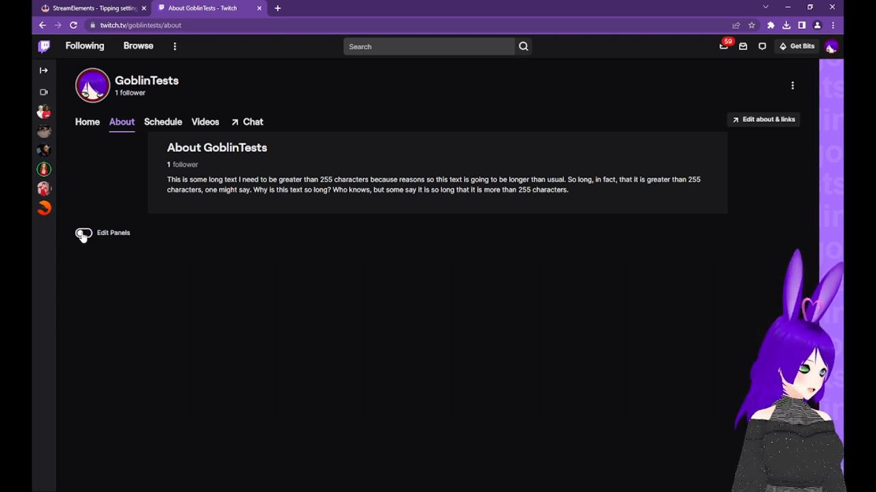
left_click(83, 233)
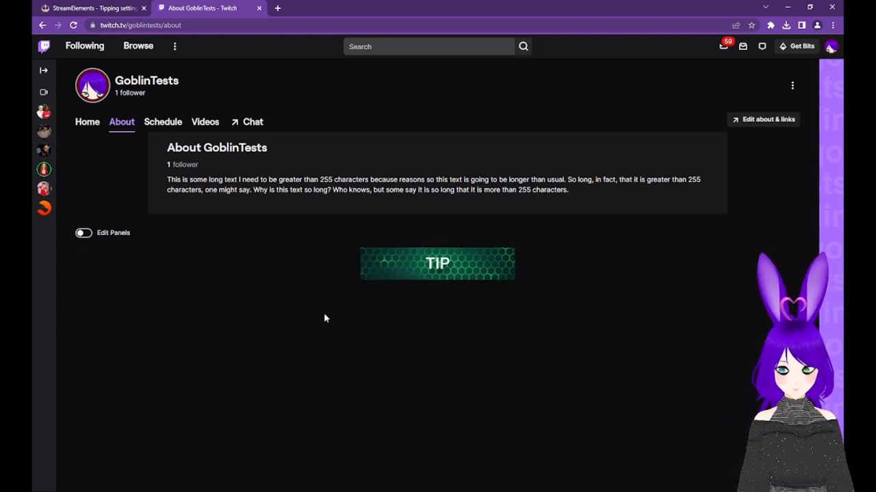
mouse_move(380, 269)
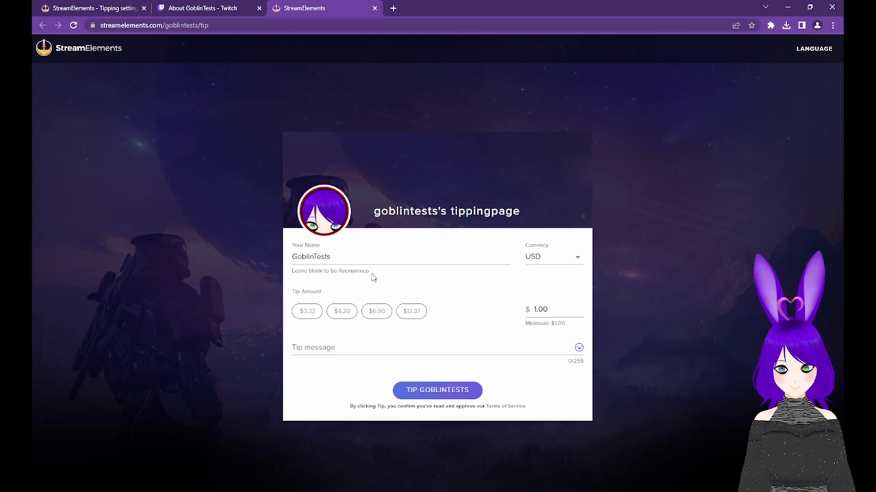
left_click(206, 8)
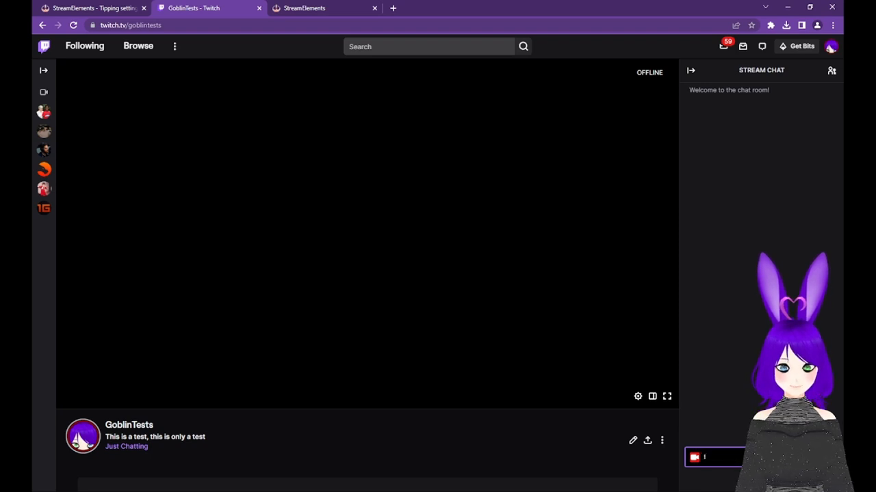
Step: Send the !tip command in the Twitch stream chat
type("!tip")
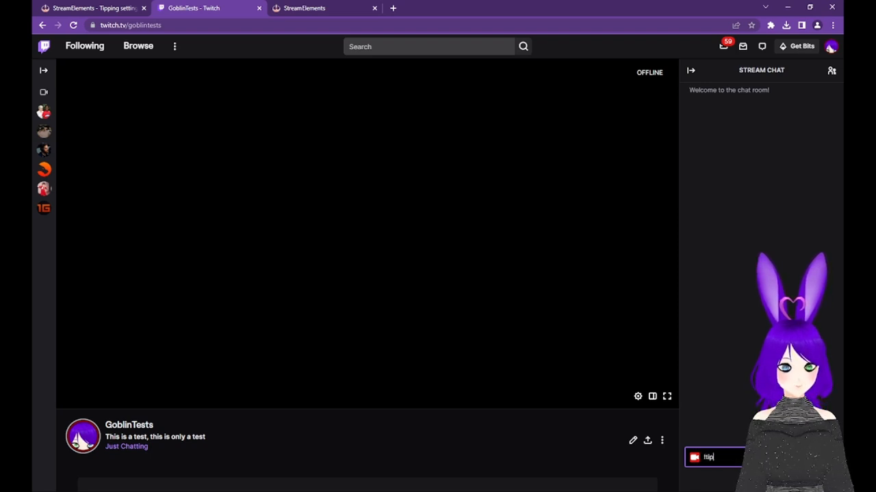
key("Enter")
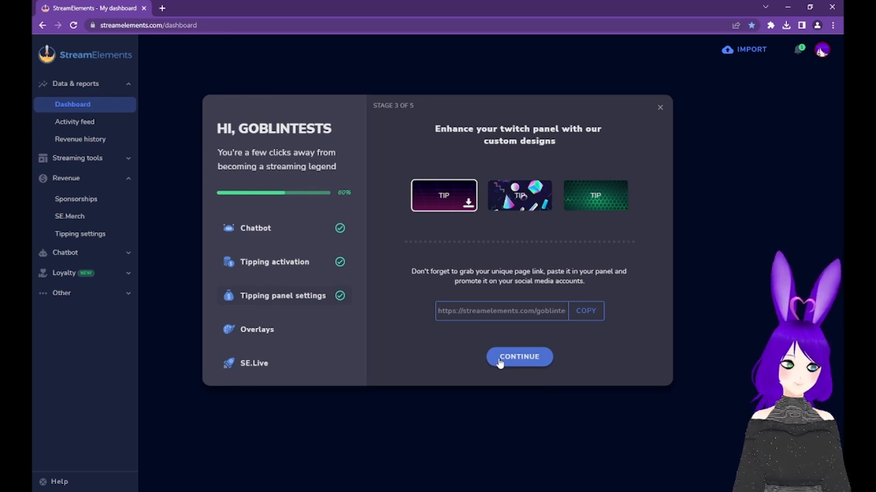
Step: Continue to the SE.Live stage, request the plugin download, and leave for the dashboard
left_click(519, 357)
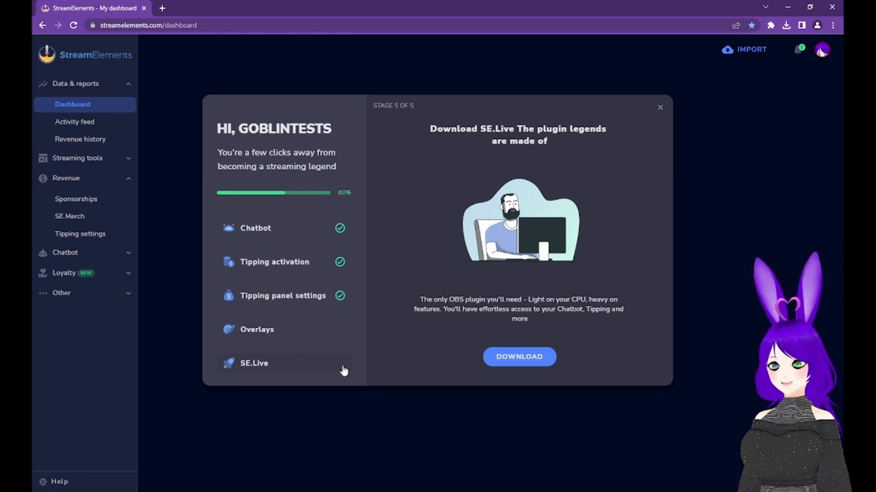
left_click(519, 357)
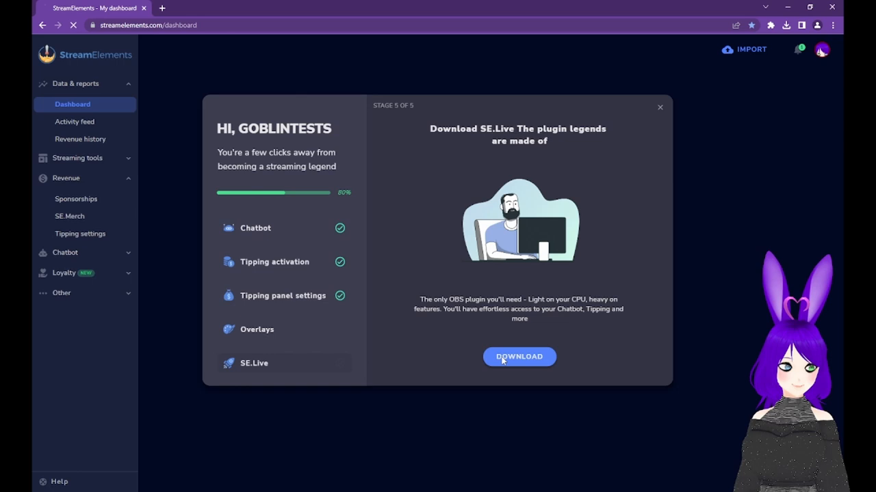
left_click(659, 107)
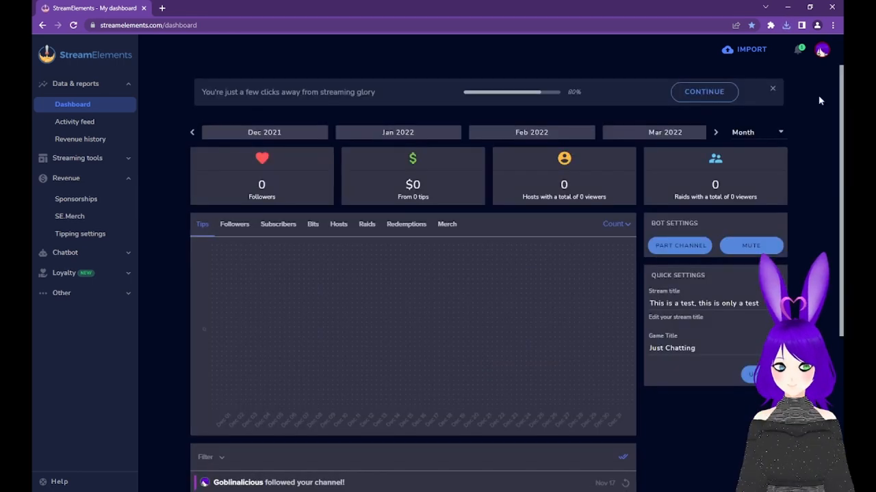
mouse_move(799, 115)
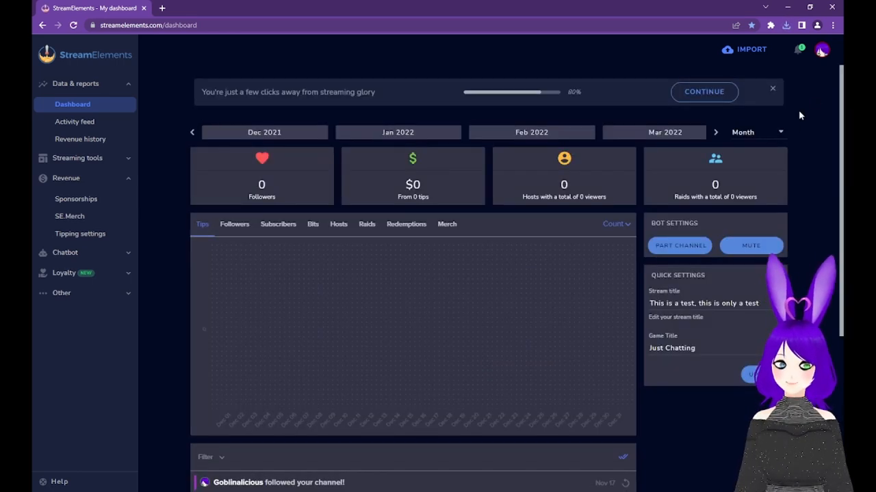
mouse_move(827, 84)
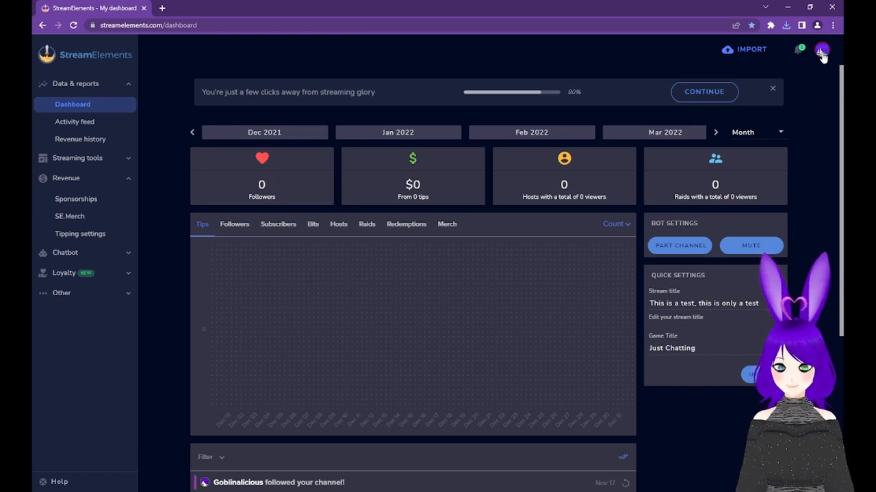
Step: Download the SE.Live plugin installer from the account options
left_click(824, 49)
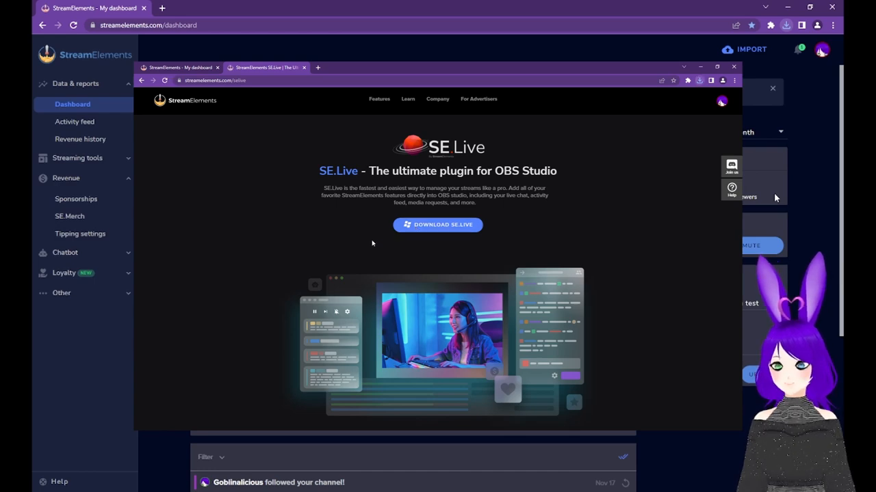
left_click(733, 66)
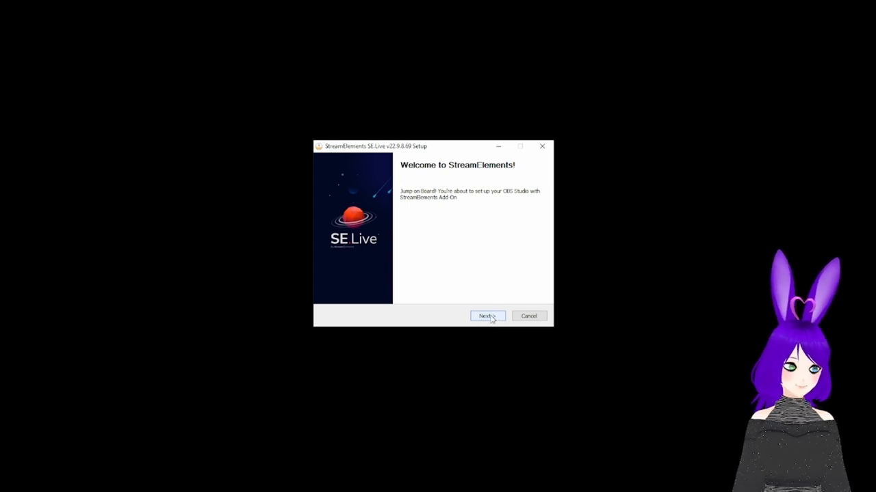
Step: Accept the license, keep the obs-studio folder, and install only the SE.Live add-on
left_click(487, 316)
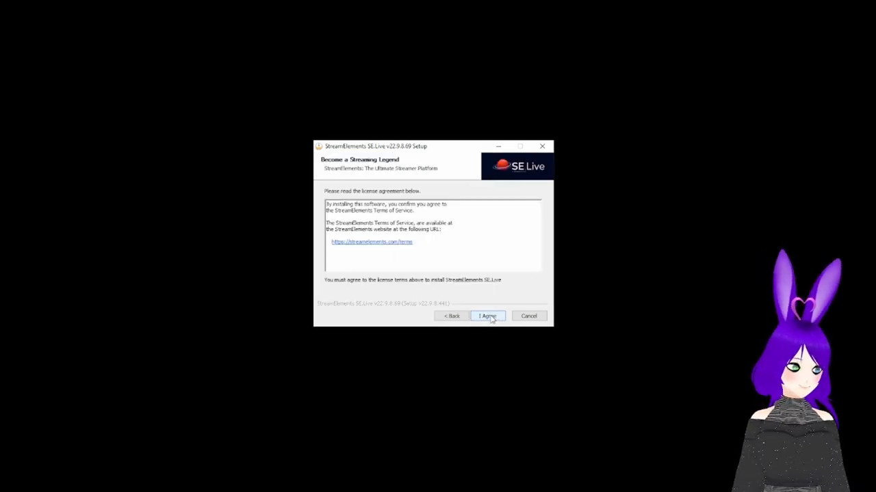
left_click(487, 315)
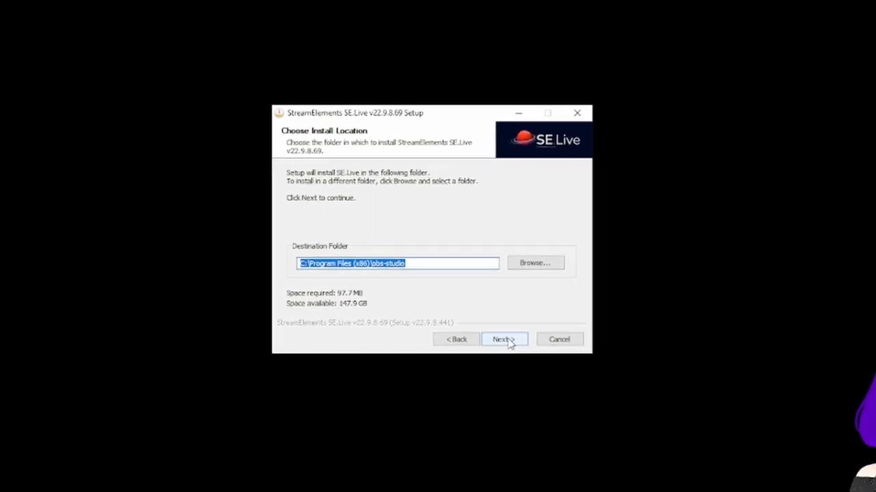
left_click(504, 339)
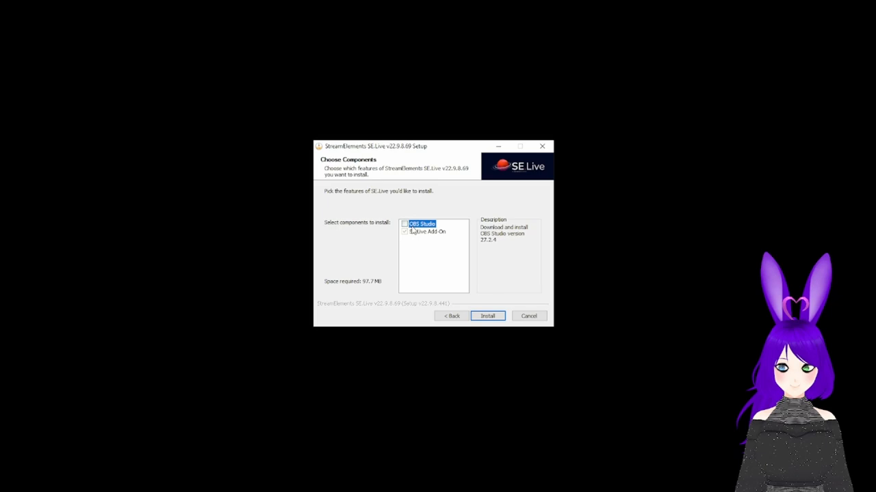
left_click(488, 316)
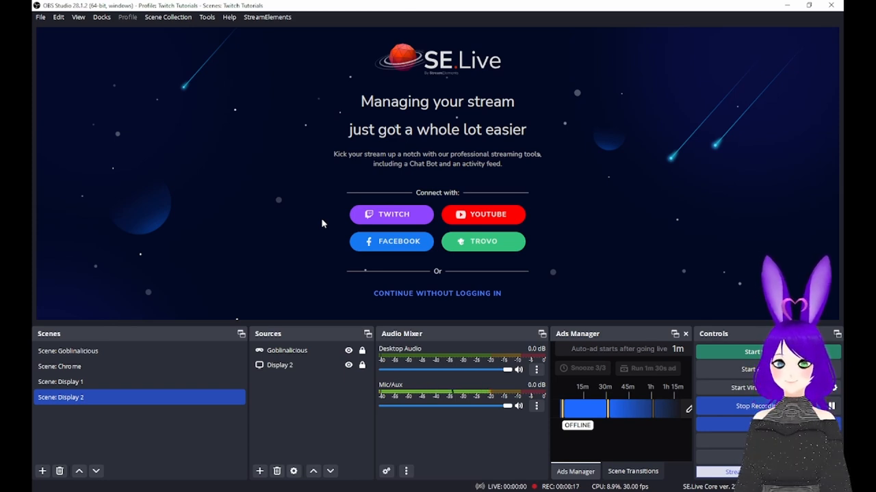
mouse_move(381, 214)
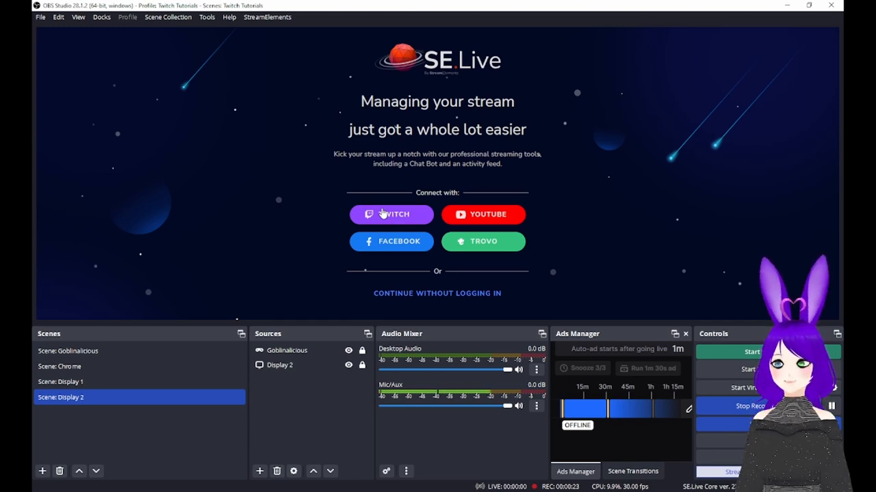
Step: Log SE.Live in via Twitch as GoblinTests and authorize StreamElements access
left_click(390, 214)
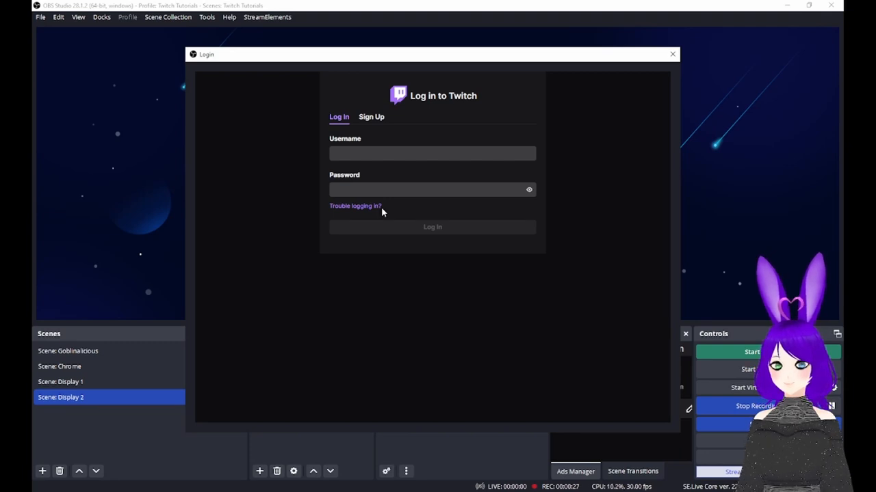
type("GoblinTests")
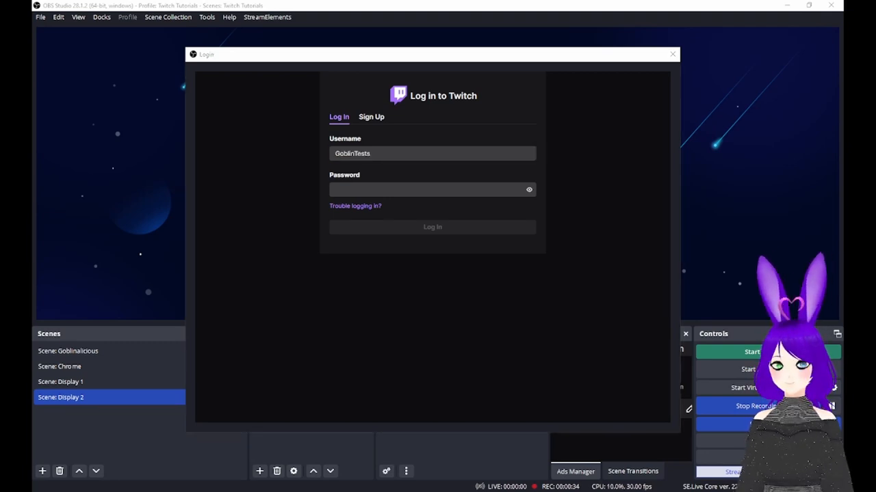
left_click(431, 226)
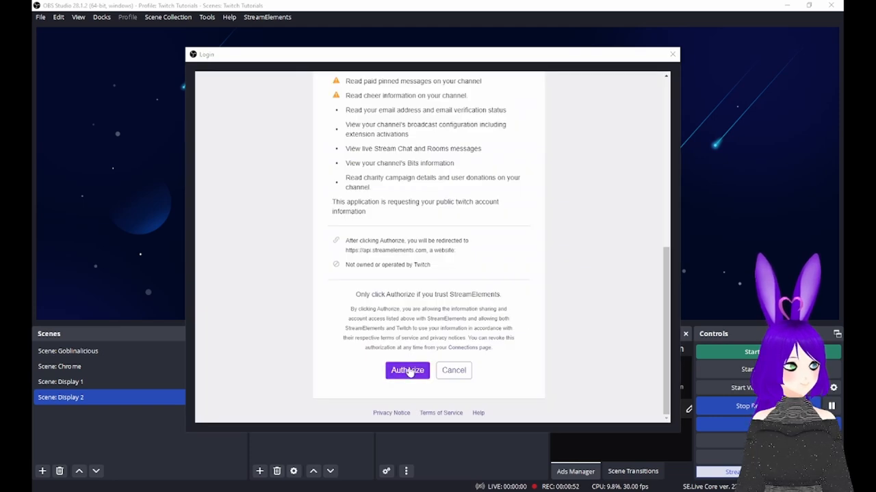
left_click(407, 371)
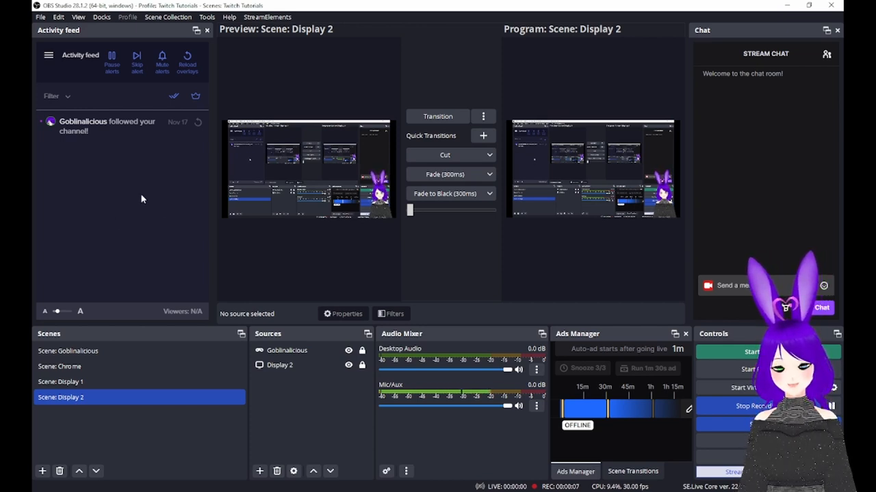
mouse_move(749, 173)
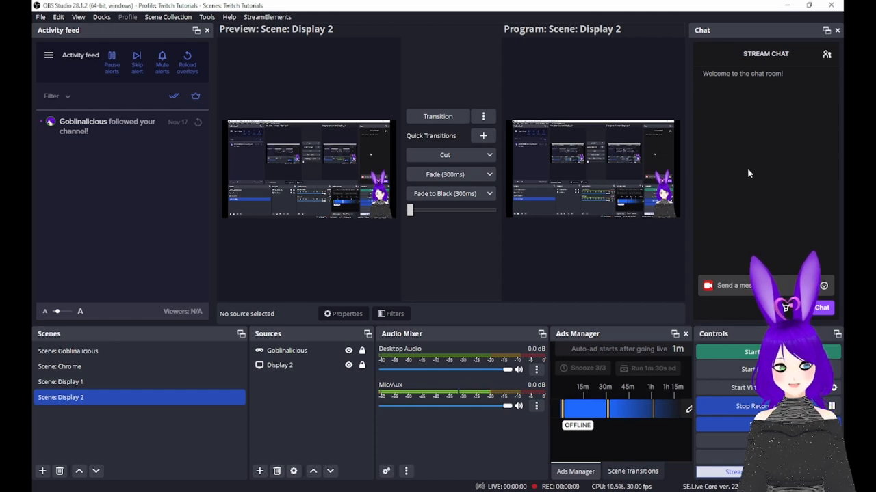
mouse_move(776, 34)
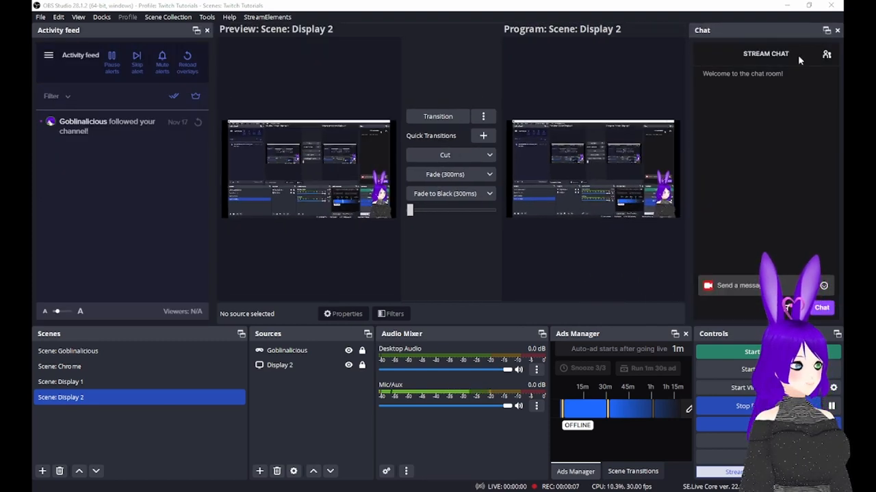
mouse_move(379, 8)
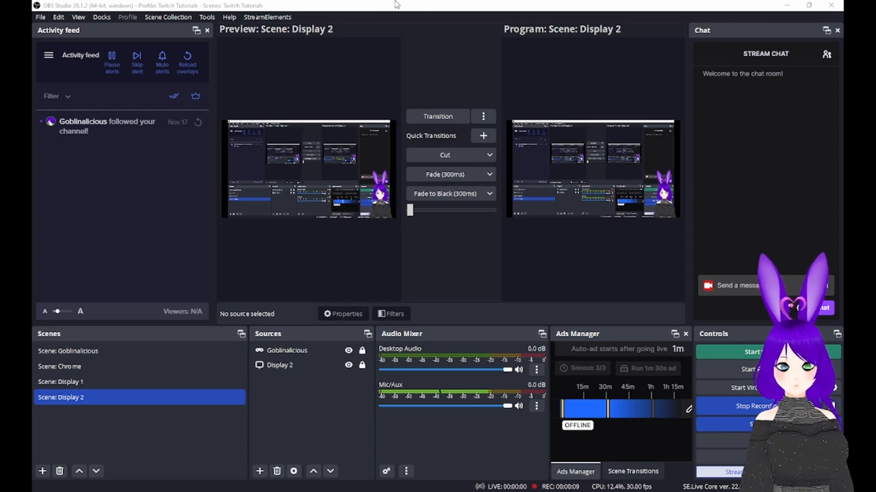
Step: Show the StreamElements add-on menu with its docks, import, backup and version options
left_click(267, 16)
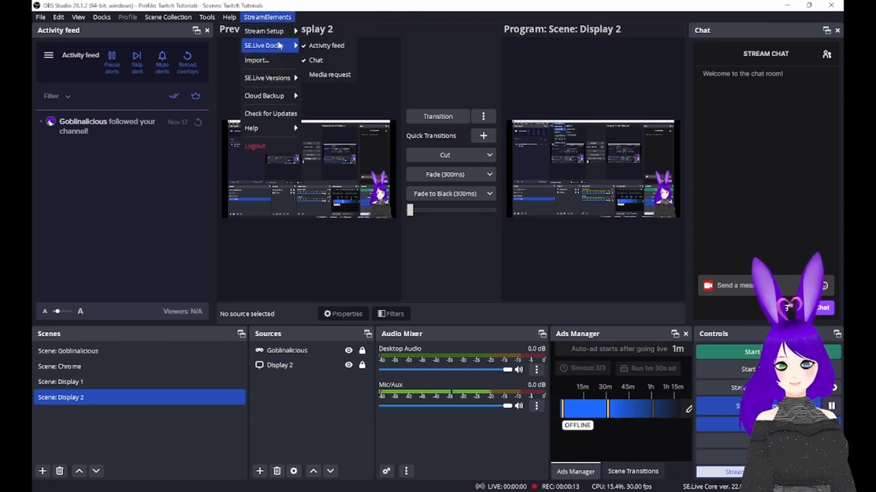
mouse_move(327, 46)
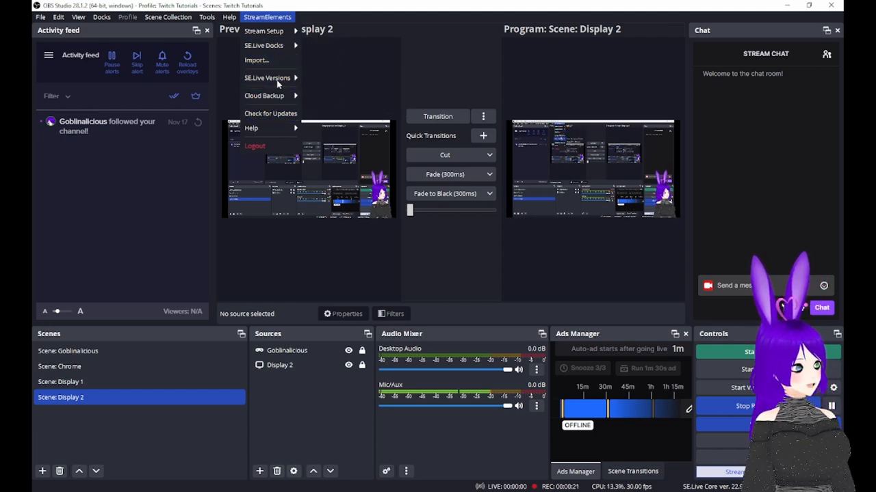
mouse_move(281, 69)
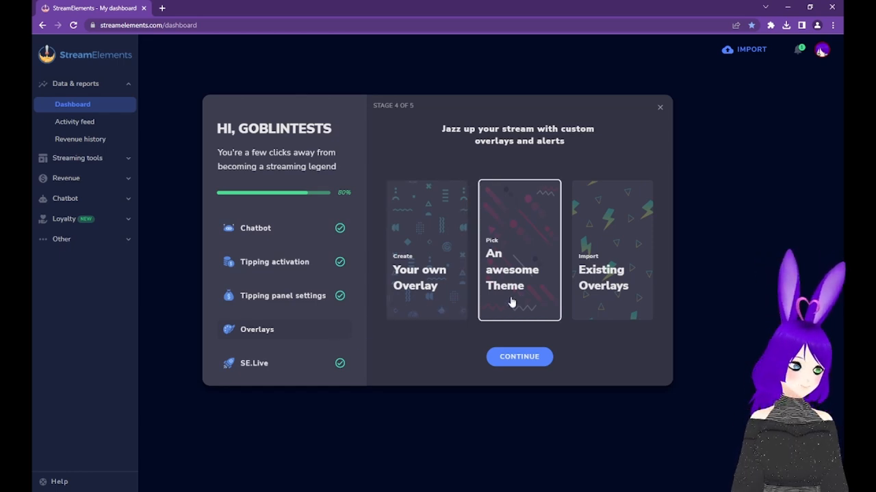
mouse_move(610, 308)
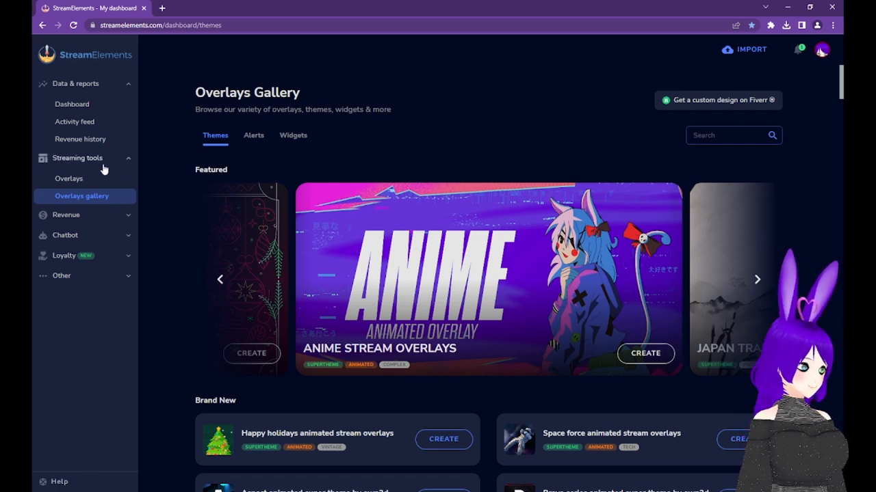
mouse_move(540, 83)
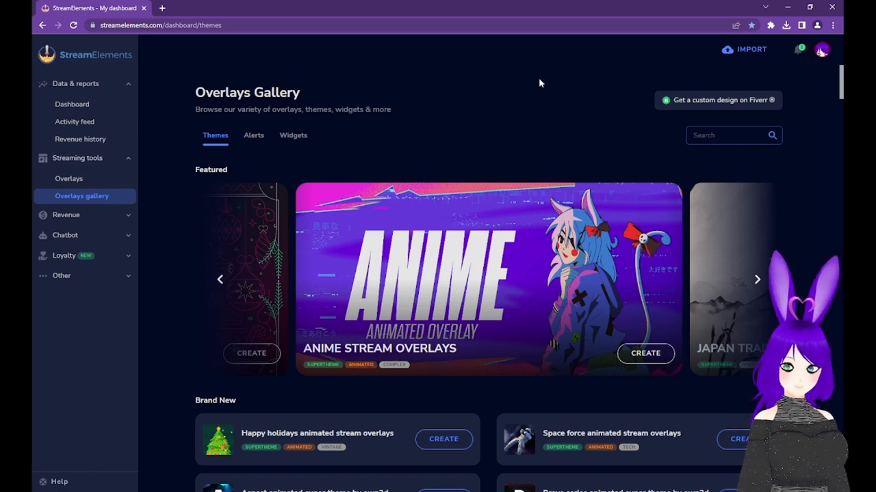
Step: Go to the Import page listing StreamLabs, DonationAlerts, Nightbot and other services
left_click(745, 49)
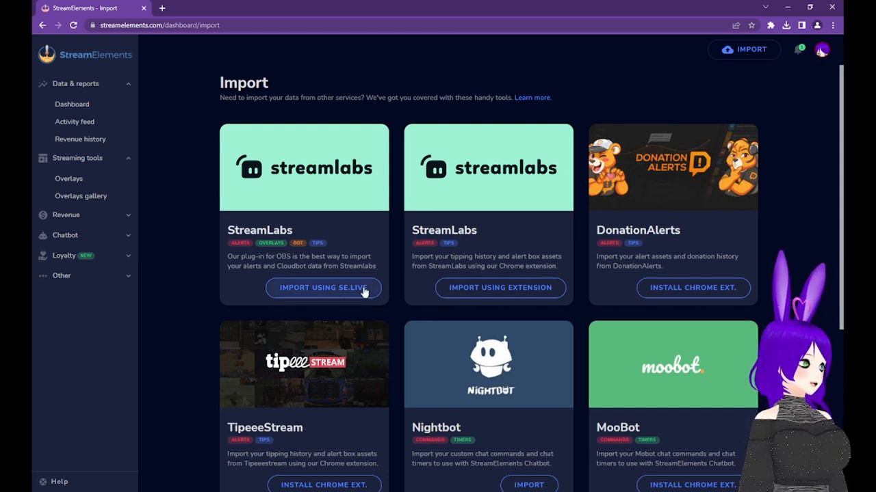
Step: View the StreamLabs SE.Live import instructions, then choose the Pick An awesome Theme card
left_click(324, 288)
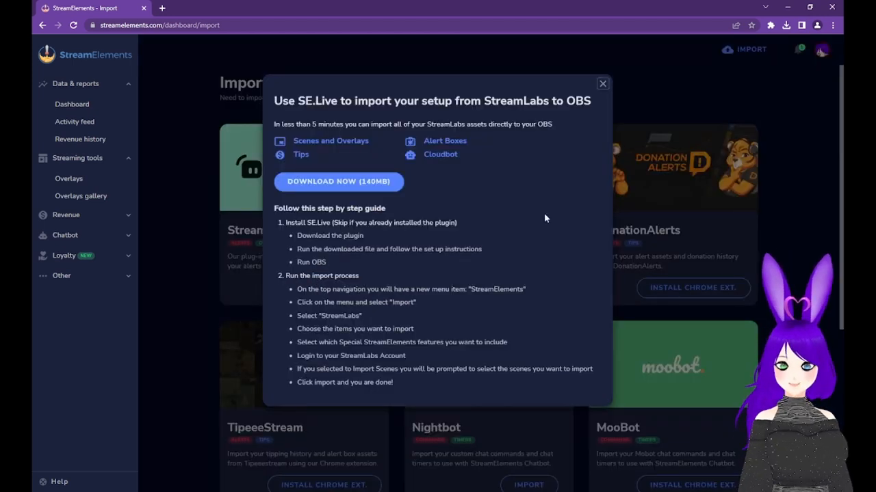
left_click(602, 83)
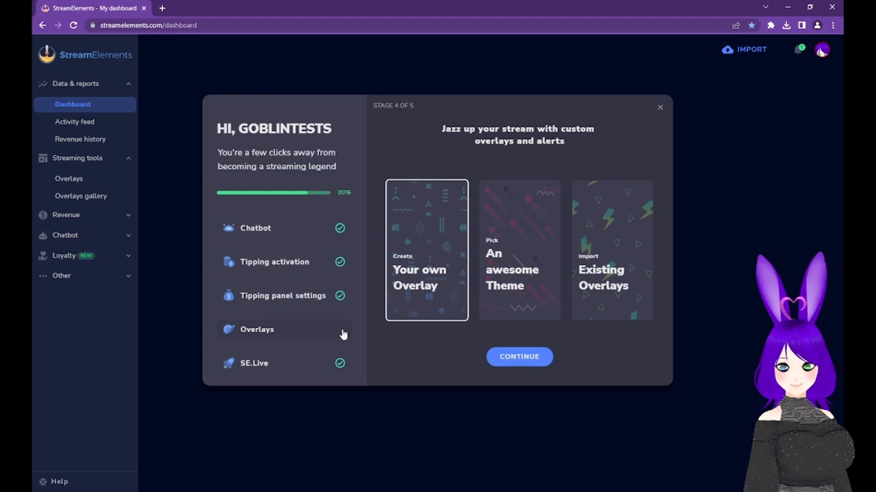
mouse_move(469, 299)
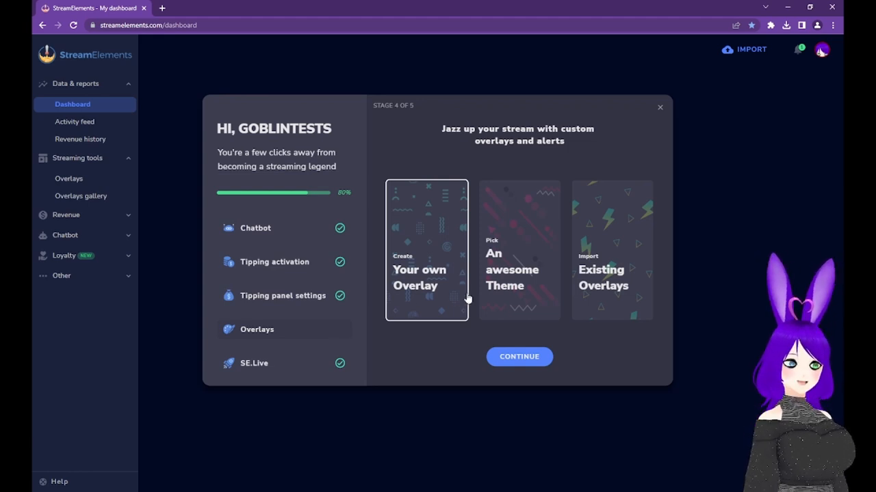
mouse_move(525, 310)
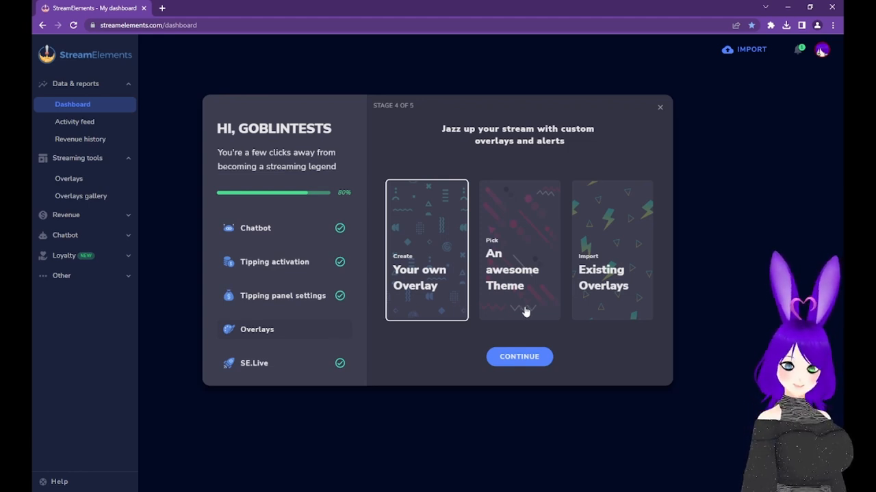
mouse_move(430, 350)
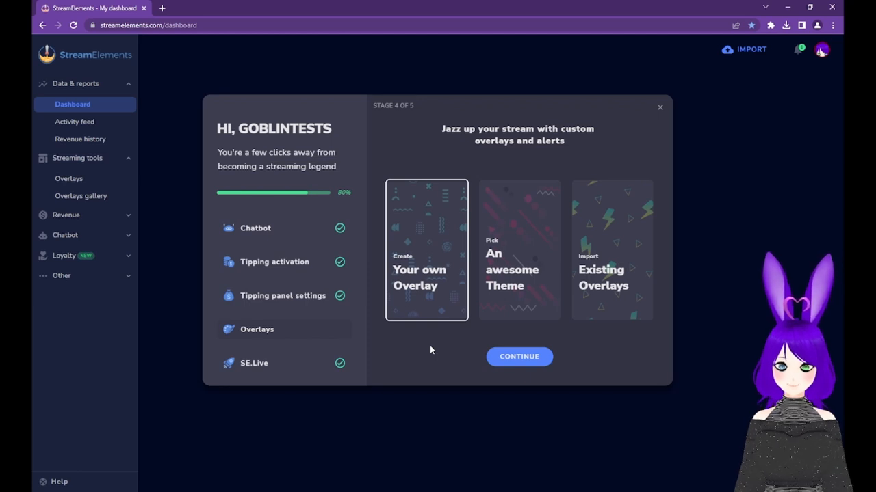
mouse_move(451, 339)
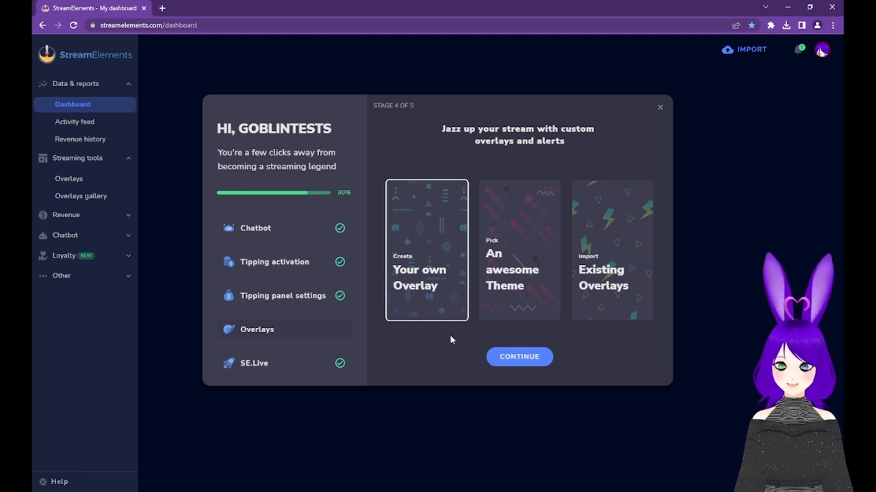
left_click(519, 250)
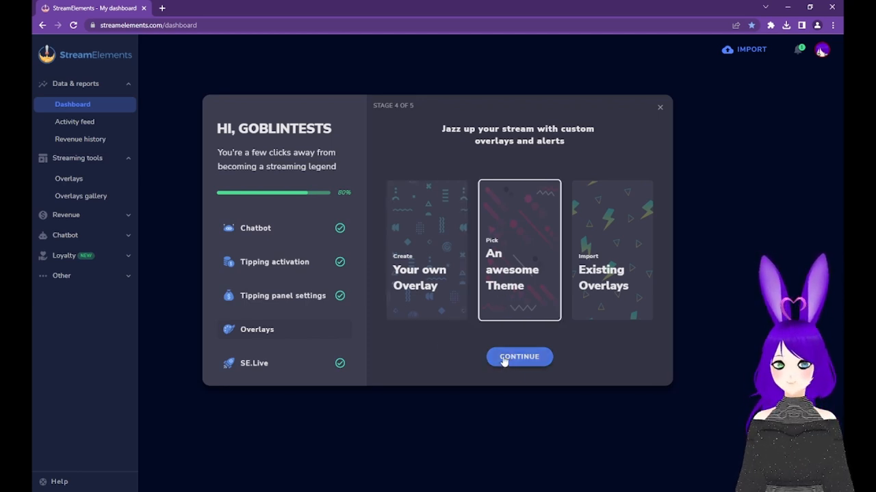
Step: Browse the Featured carousel in the Overlays gallery to the Connection Animated Streaming Overlays theme
left_click(520, 356)
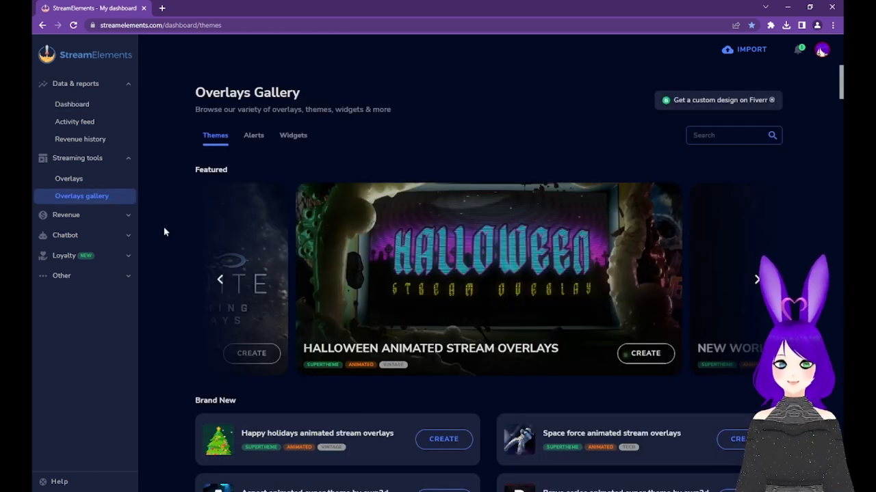
left_click(756, 280)
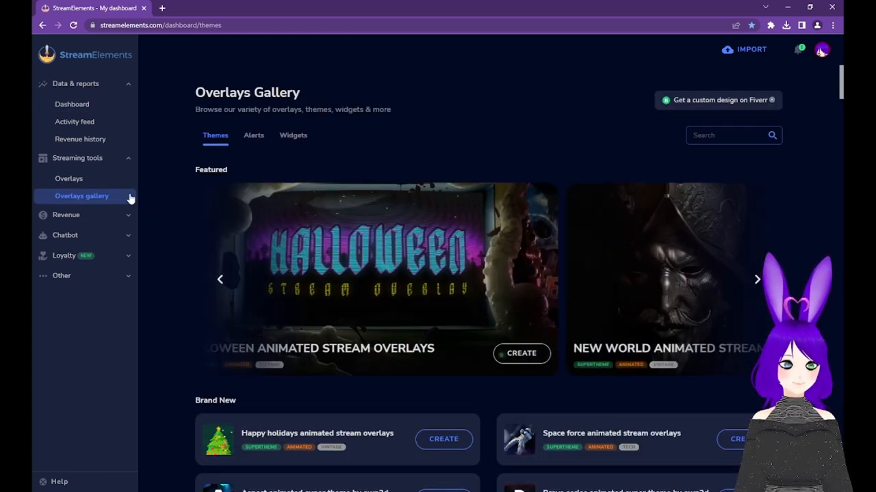
left_click(757, 279)
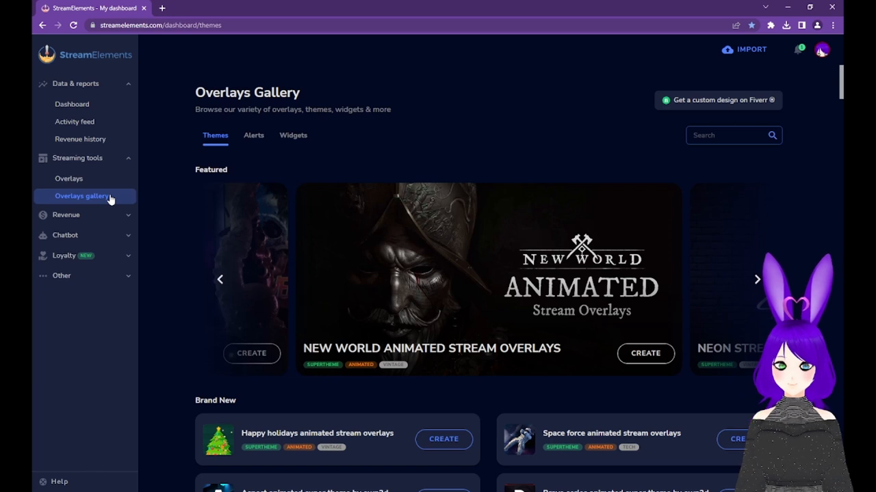
mouse_move(117, 196)
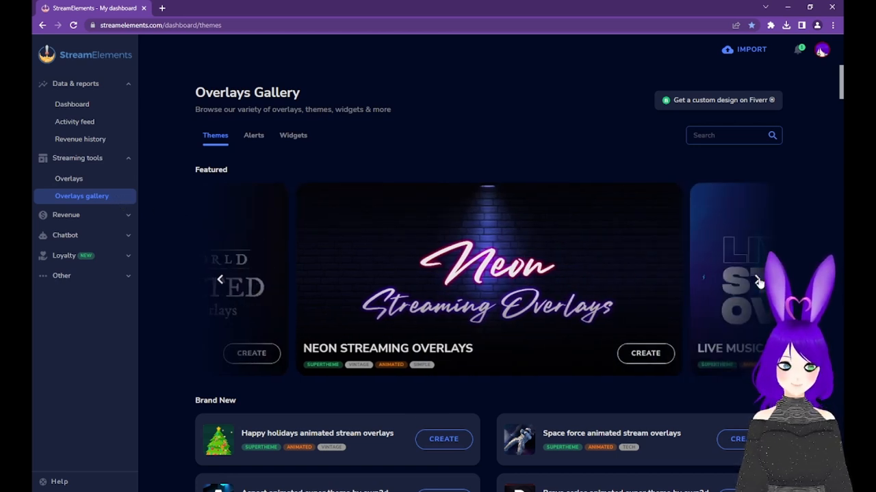
left_click(757, 281)
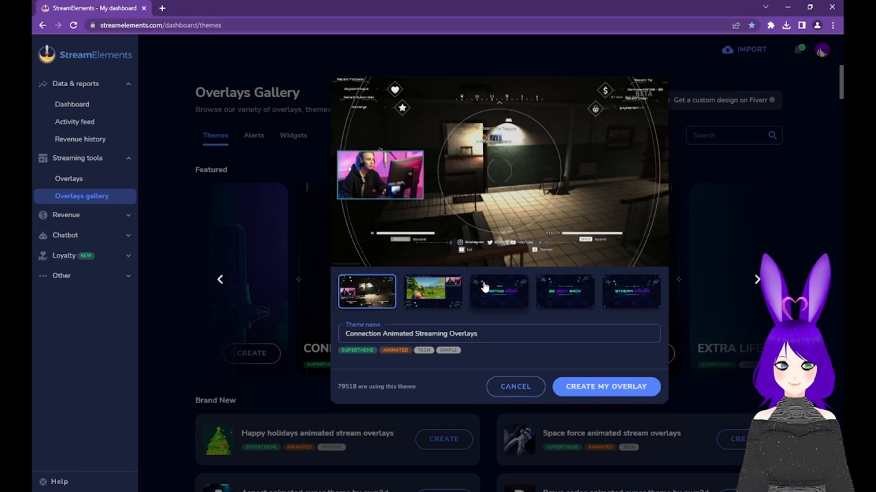
Step: Preview the theme's gameplay, Be Right Back and Stream Ending screens, then Create My Overlay from the Connection theme
left_click(432, 291)
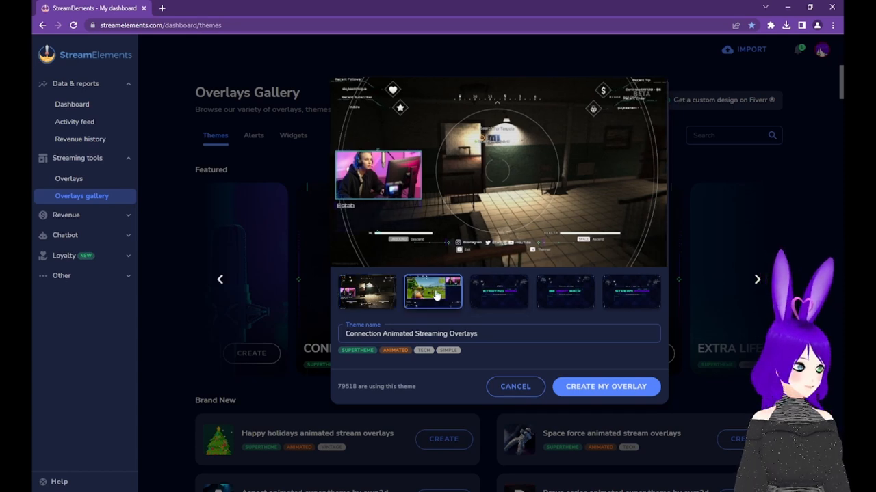
left_click(565, 292)
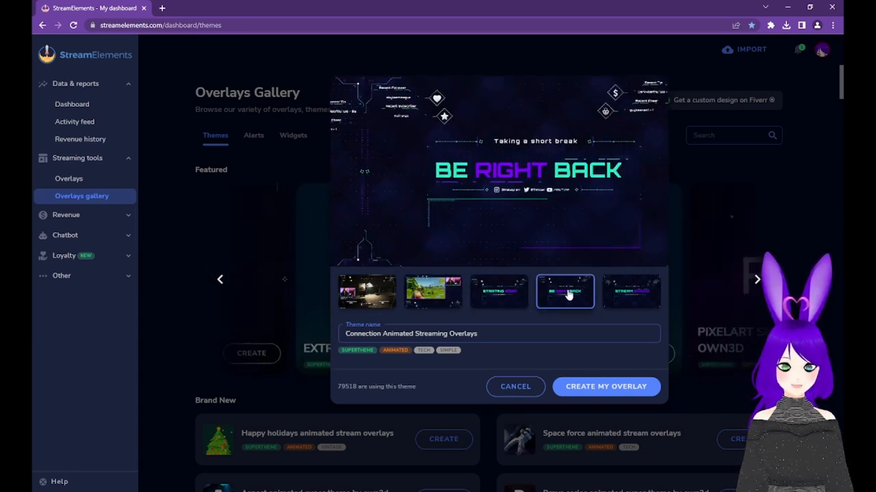
left_click(631, 292)
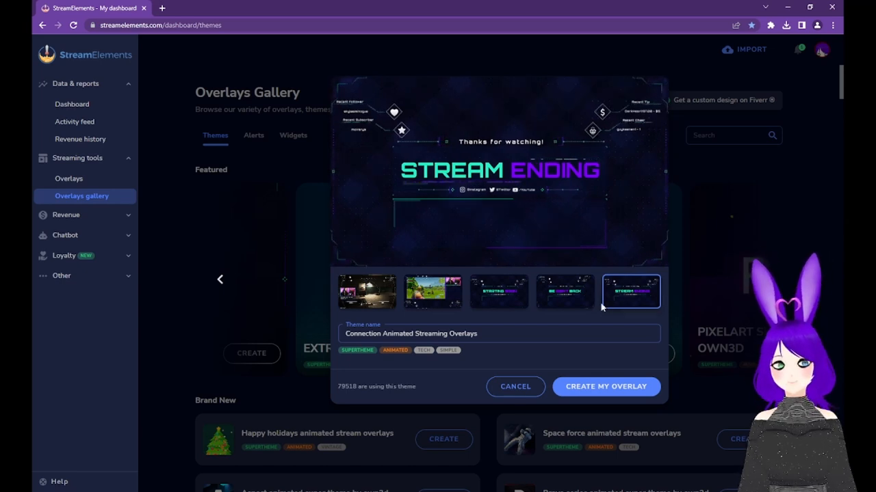
left_click(605, 386)
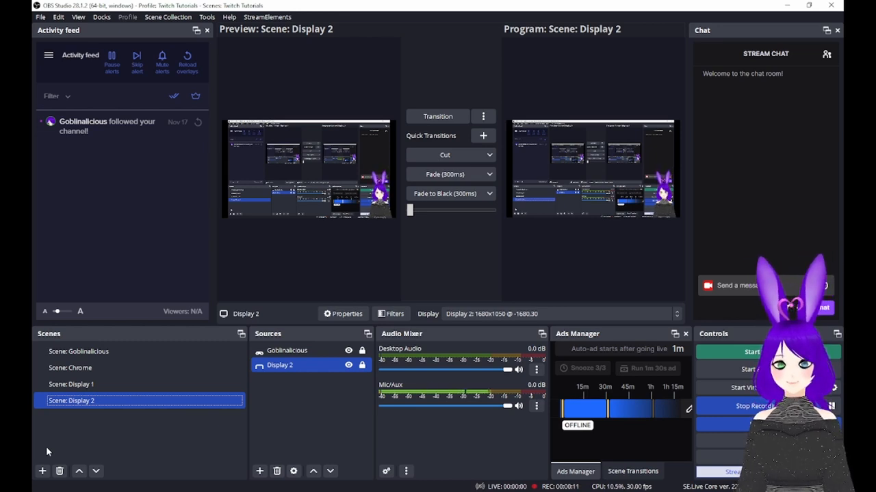
Step: Add a new OBS scene and start naming it 's' for Starting
left_click(41, 471)
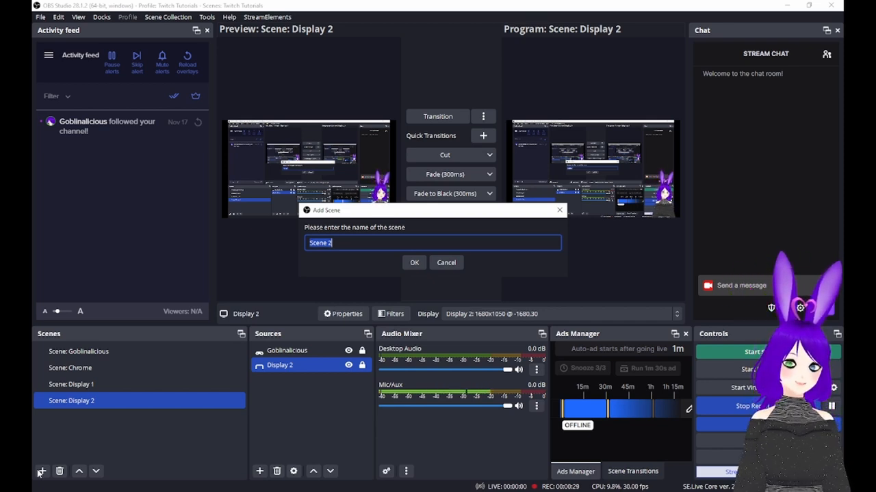
type("s")
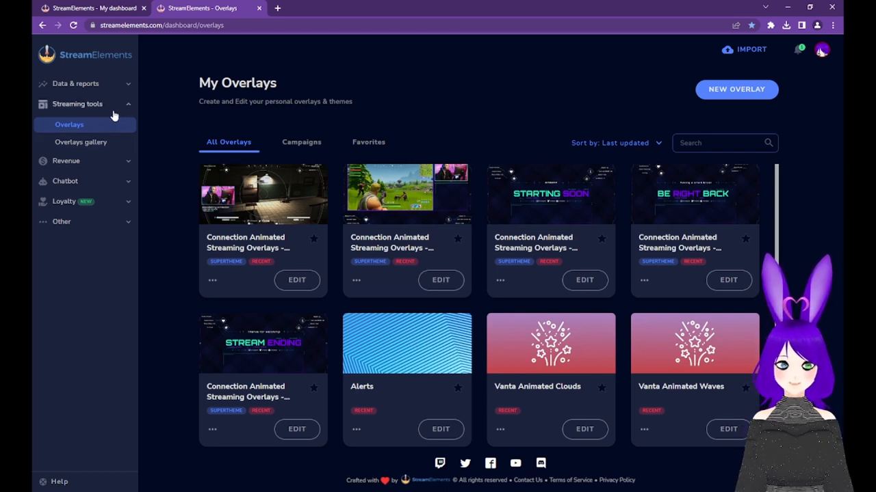
mouse_move(210, 284)
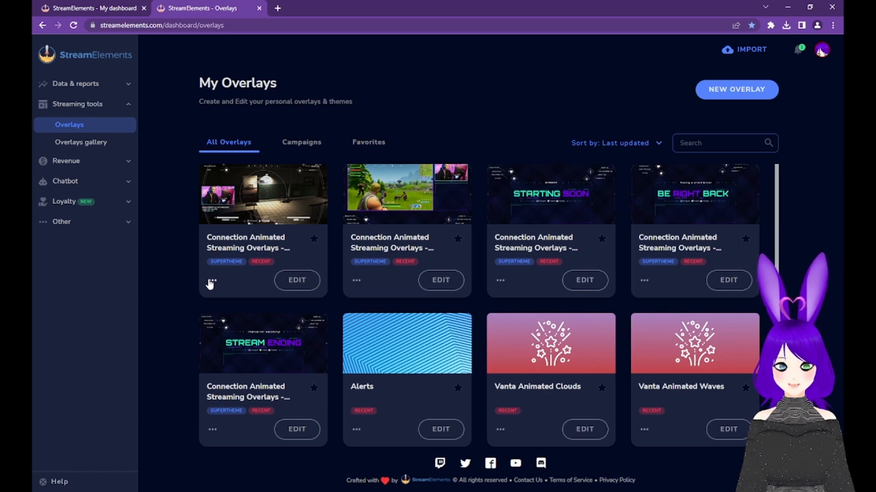
Step: Show the options menu of a Connection overlay card in My Overlays to copy its URL
left_click(212, 280)
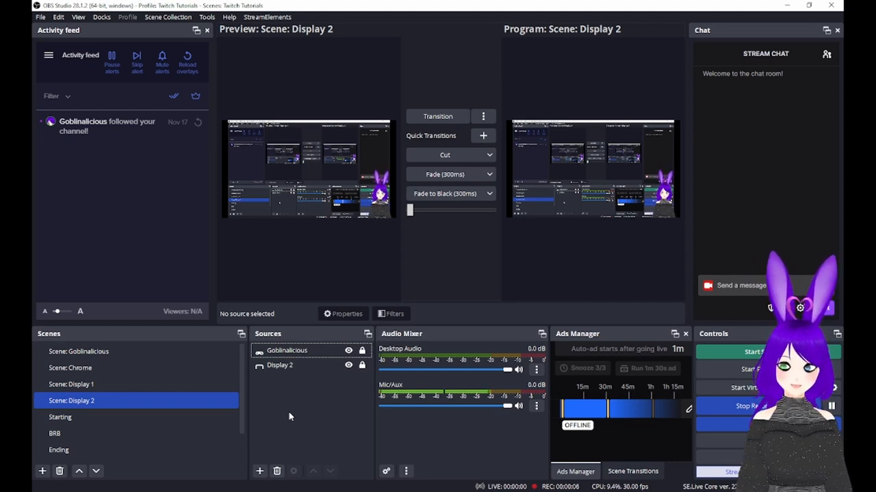
Step: In the Starting scene, begin adding a new Browser source
left_click(60, 417)
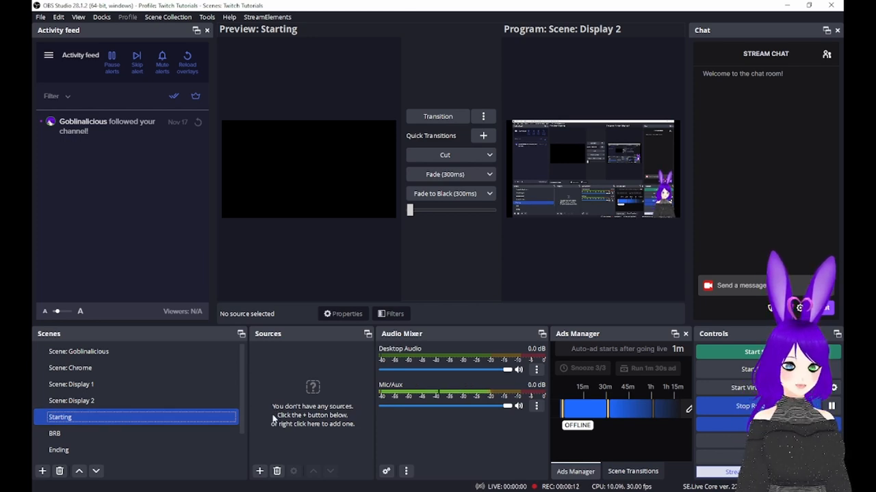
left_click(259, 471)
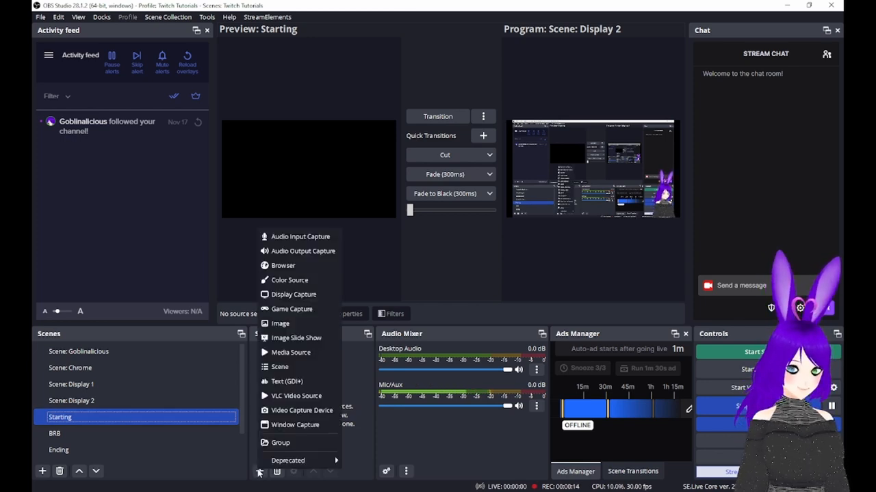
mouse_move(283, 266)
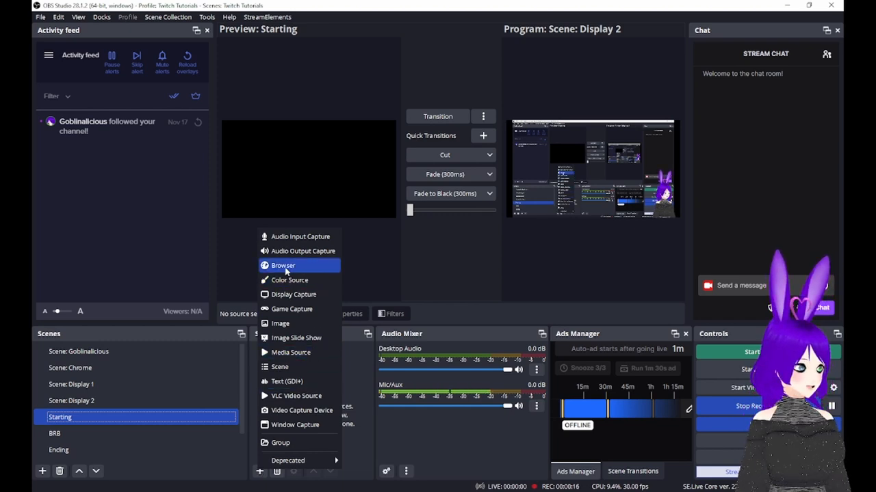
left_click(282, 266)
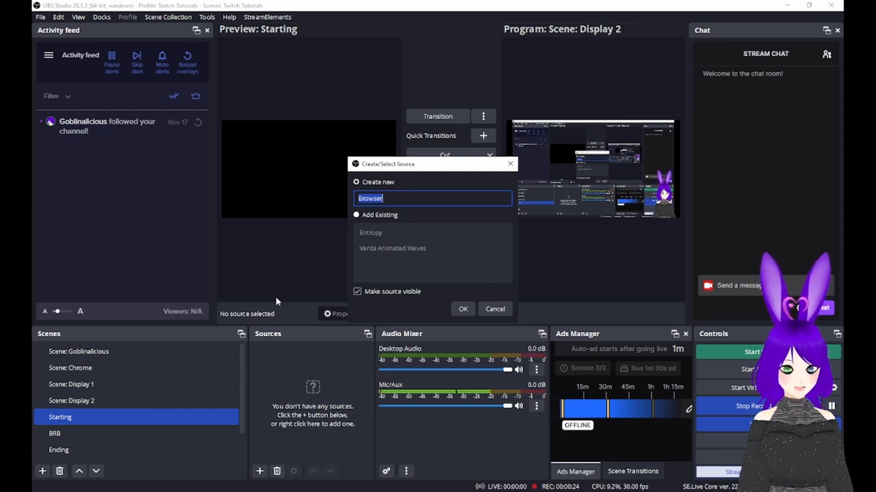
Step: Name the source 'Starting Overlay', create it and replace its default URL with the overlay link
type("Starting Ov")
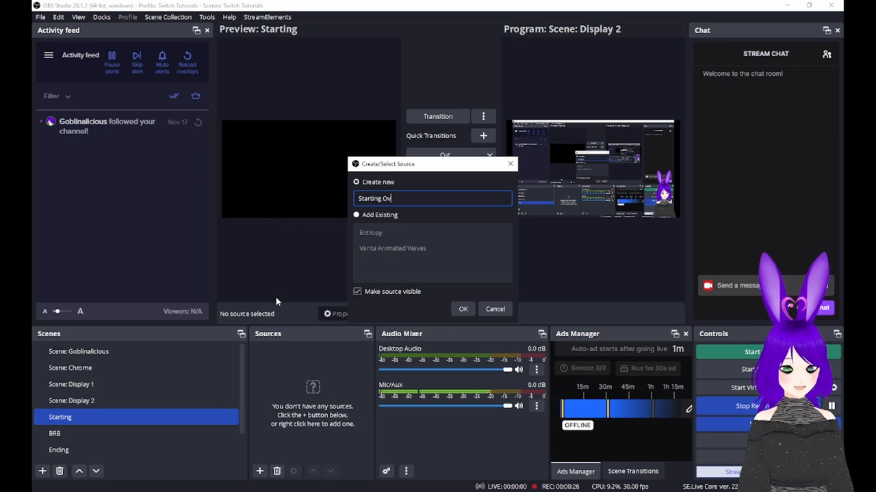
left_click(463, 308)
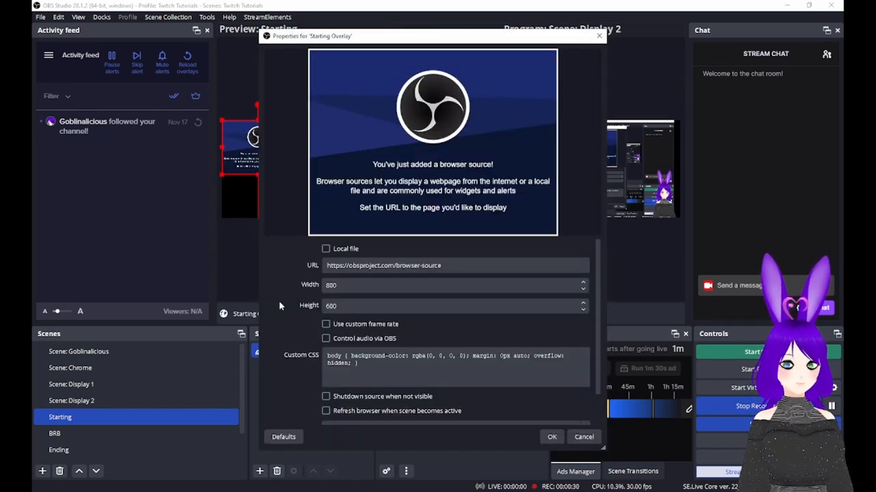
triple_click(383, 266)
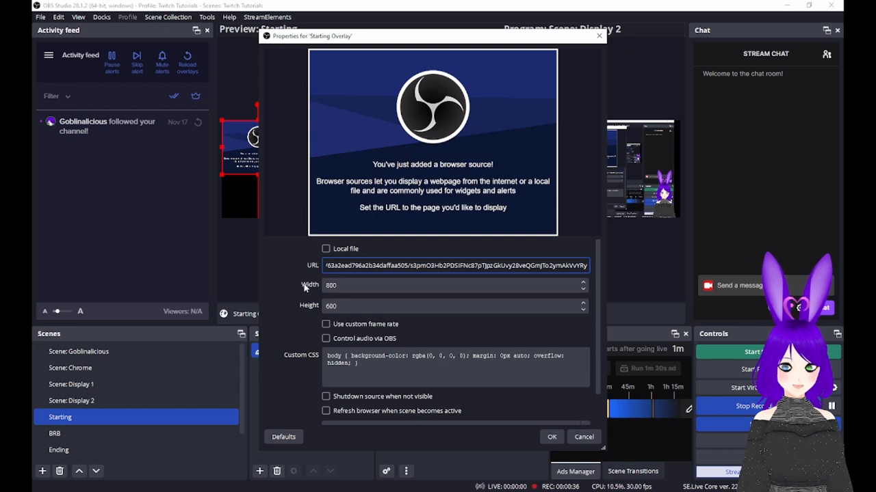
Step: Size the browser source 1920 wide by 1080 high and apply the settings
left_click(451, 285)
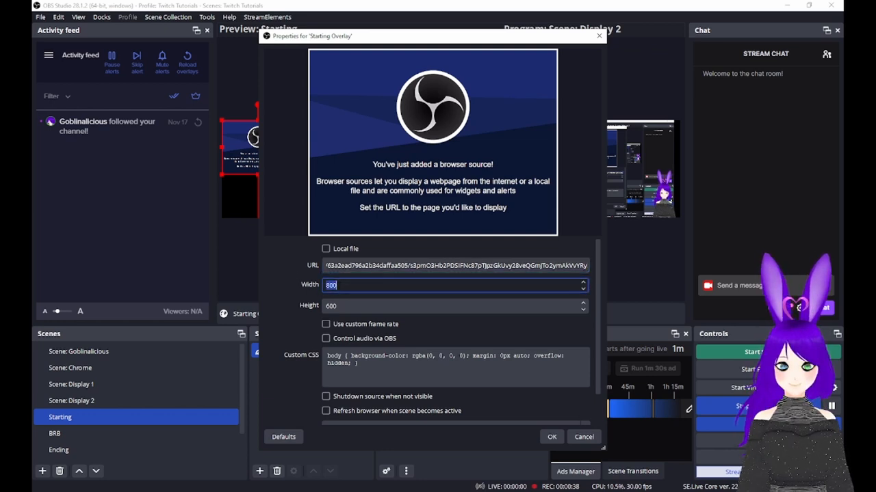
type("1920")
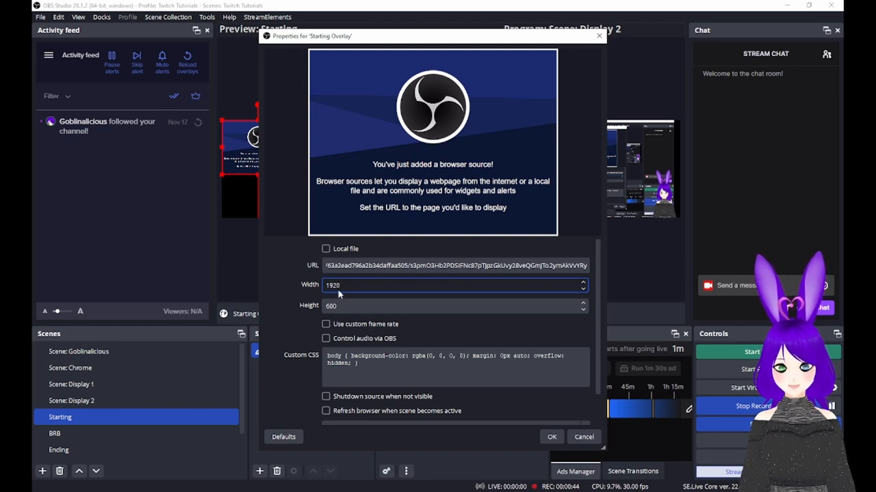
mouse_move(344, 295)
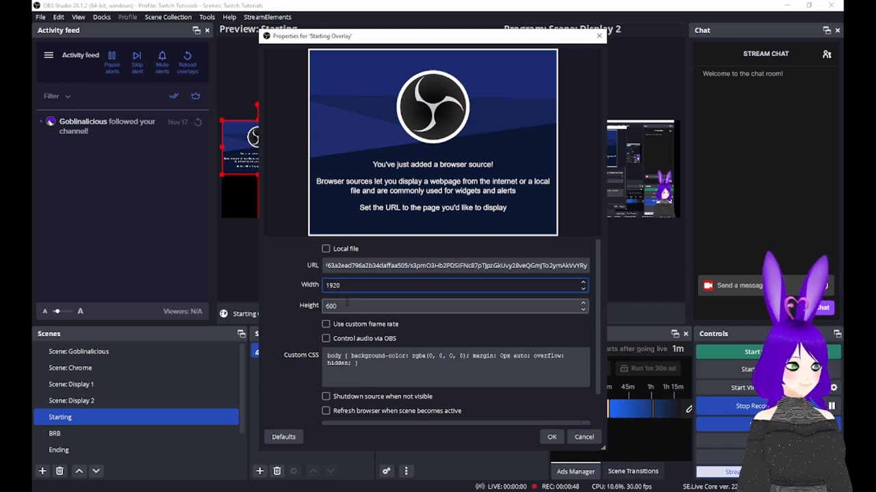
type("1080")
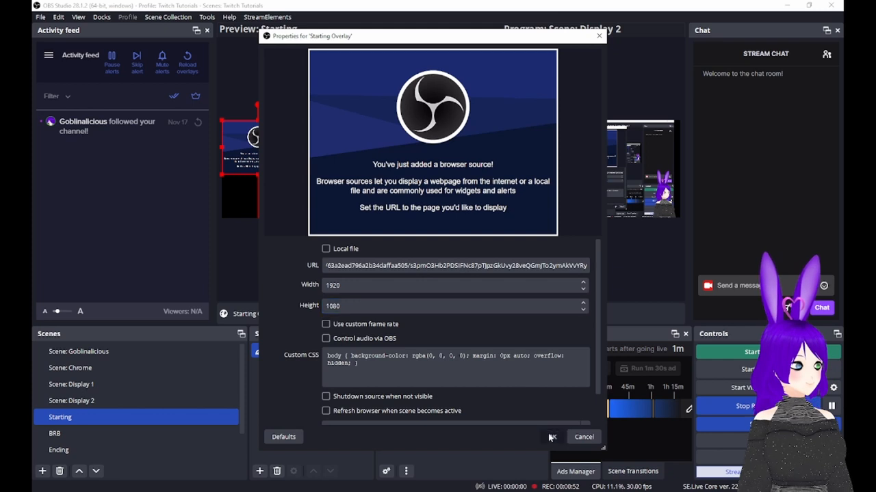
left_click(554, 437)
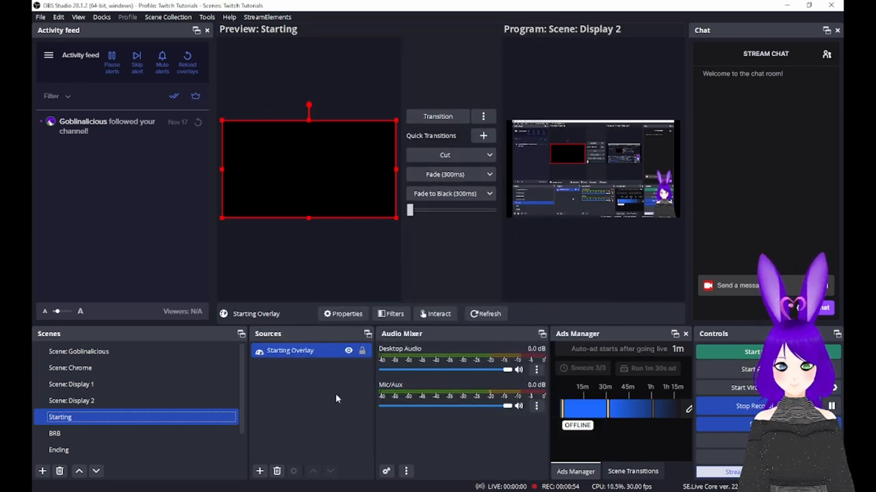